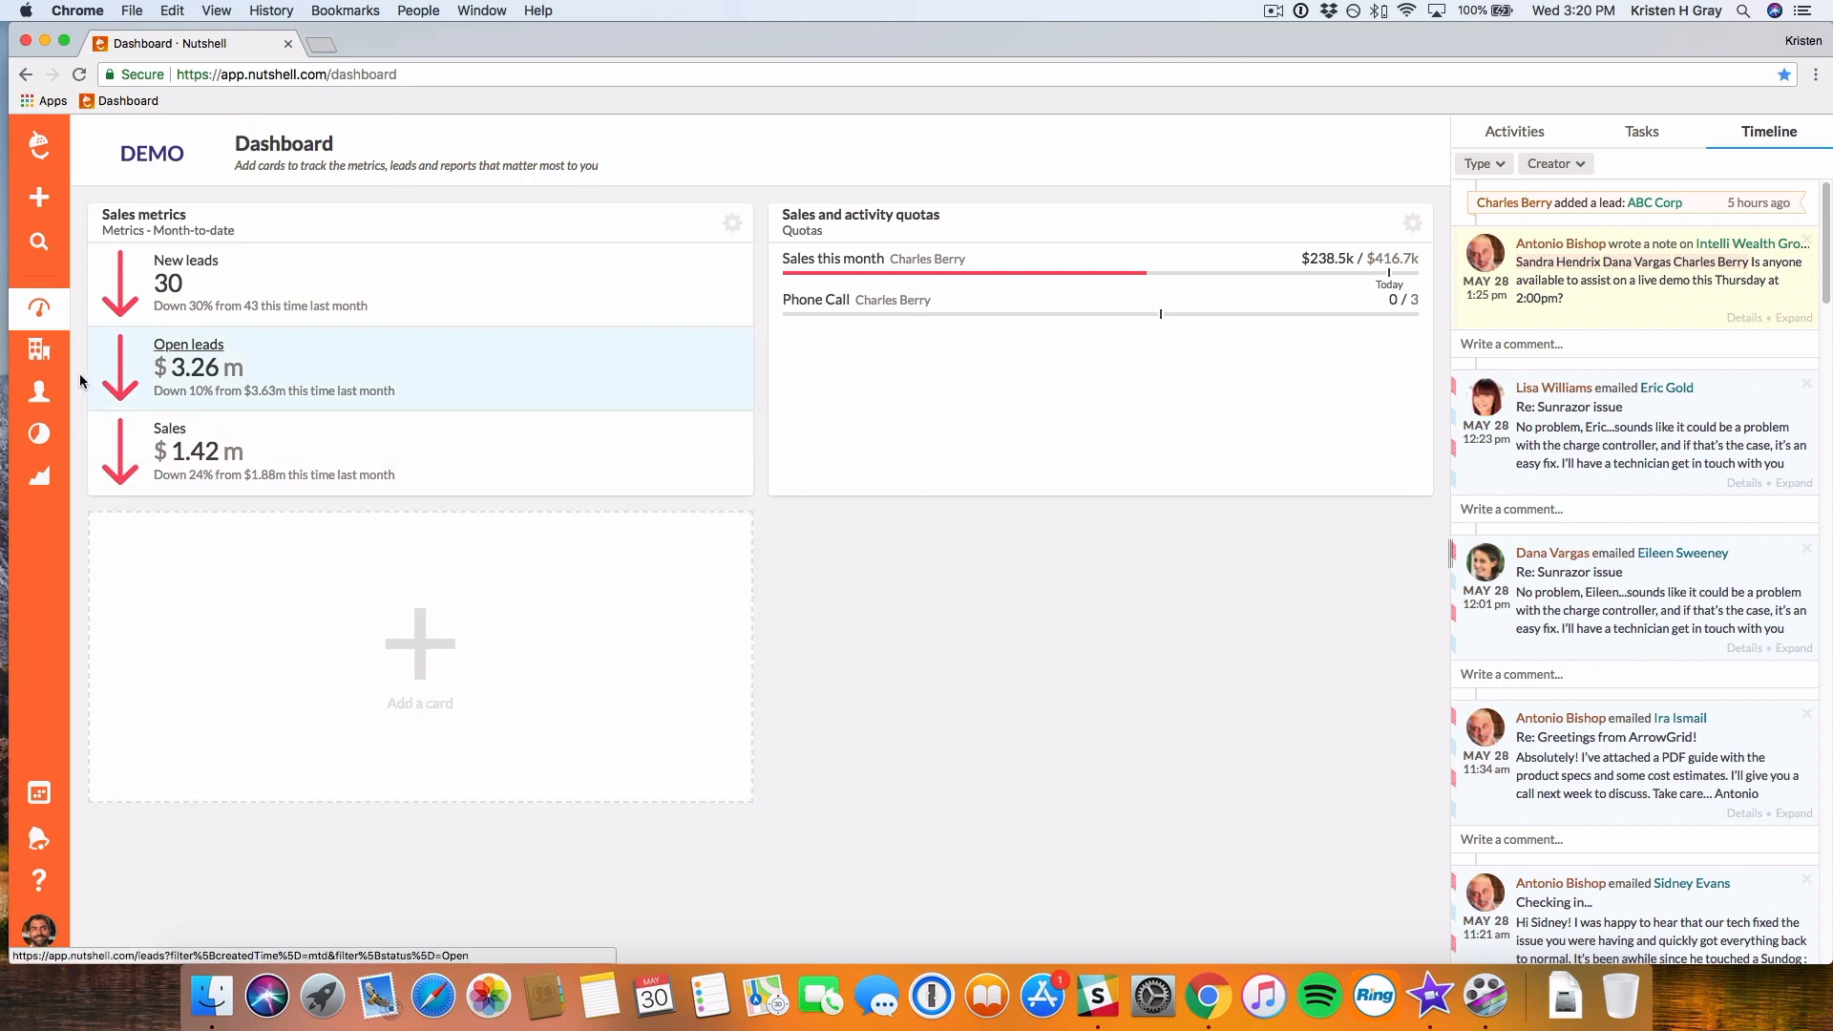
mouse_move(38, 350)
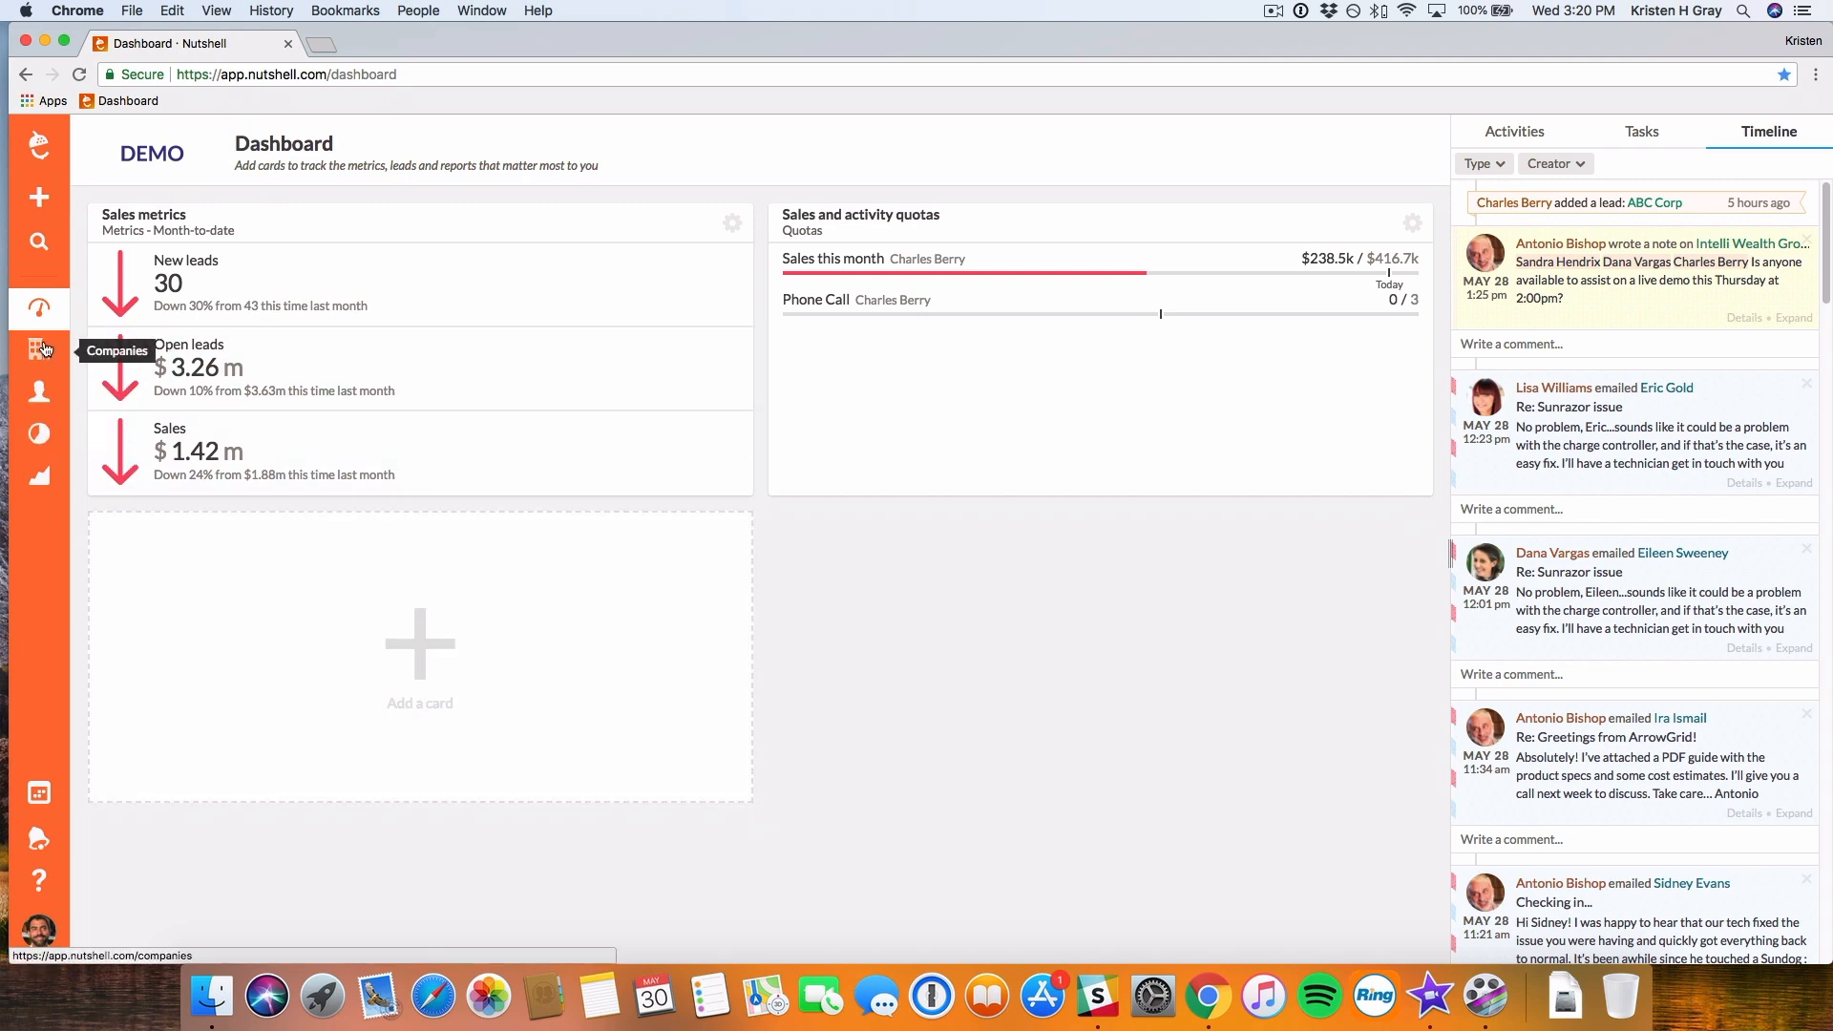
Go from the dashboard to the Companies list via the left sidebar.
left_click(38, 349)
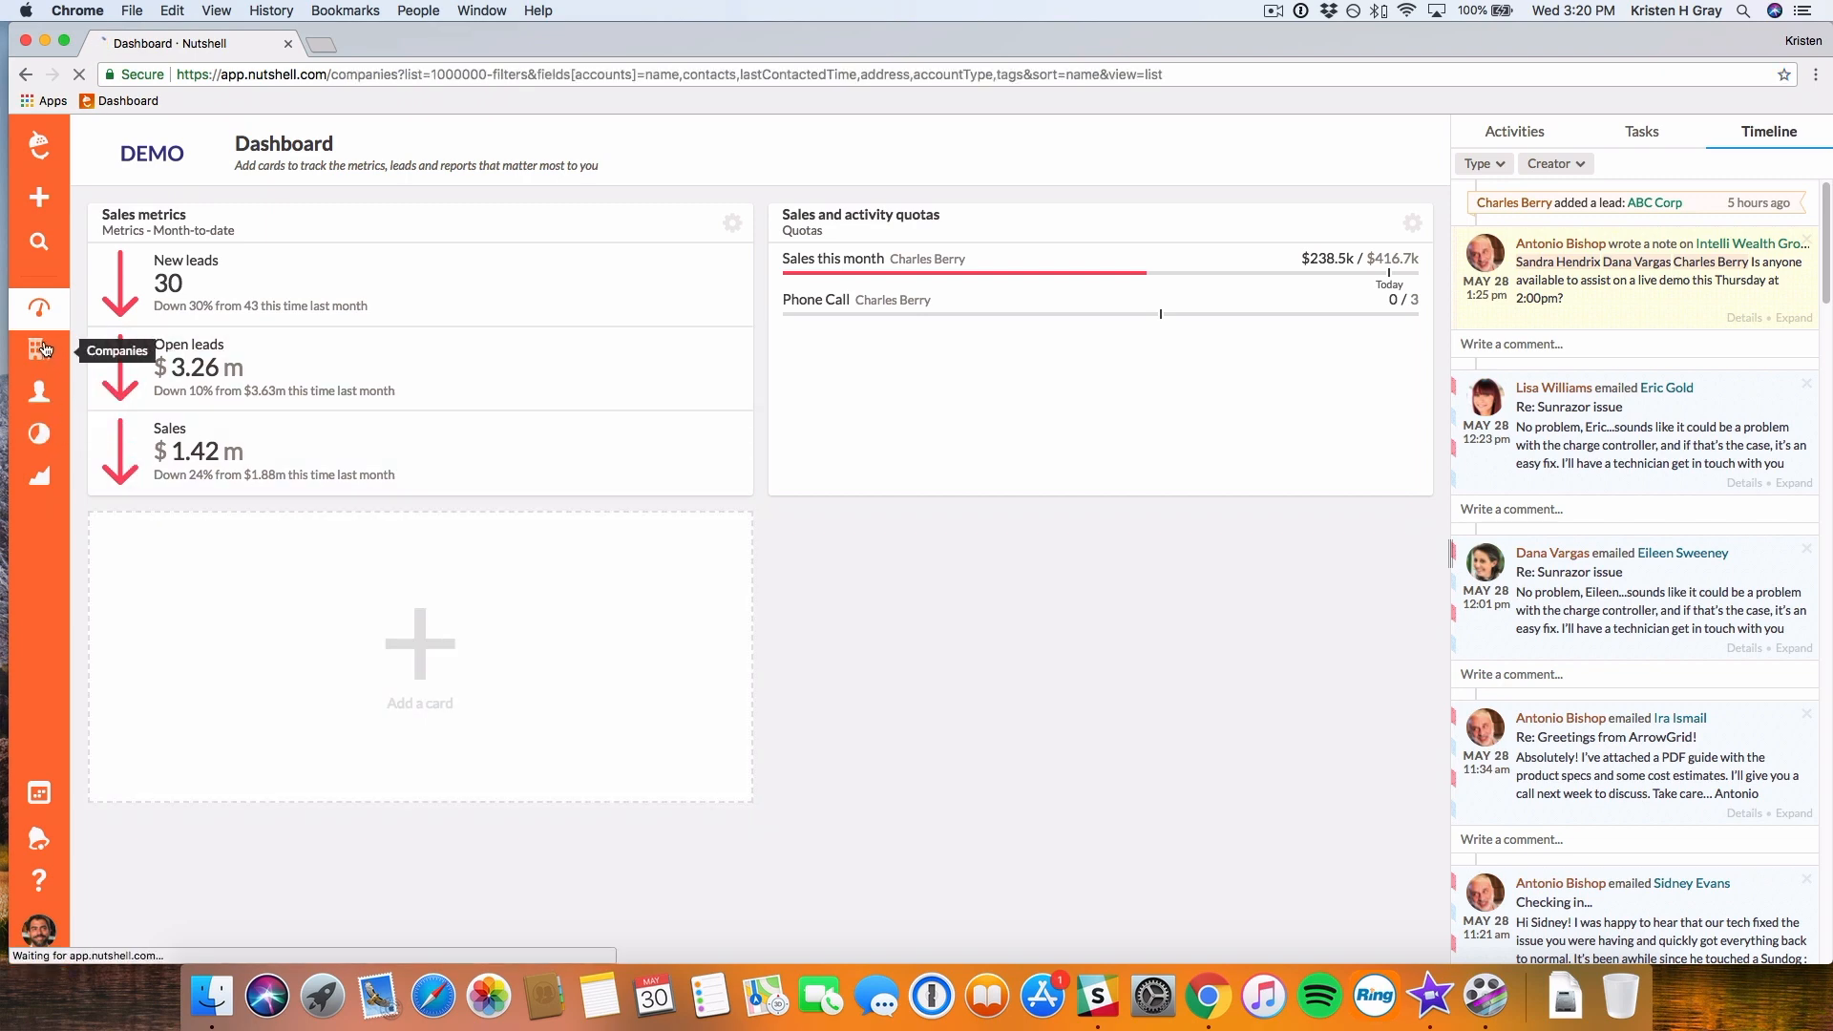
Hide the filters and check Baldwin City (KS) Council, Bloom Brothers and Buena Vista Maintenance.
left_click(38, 349)
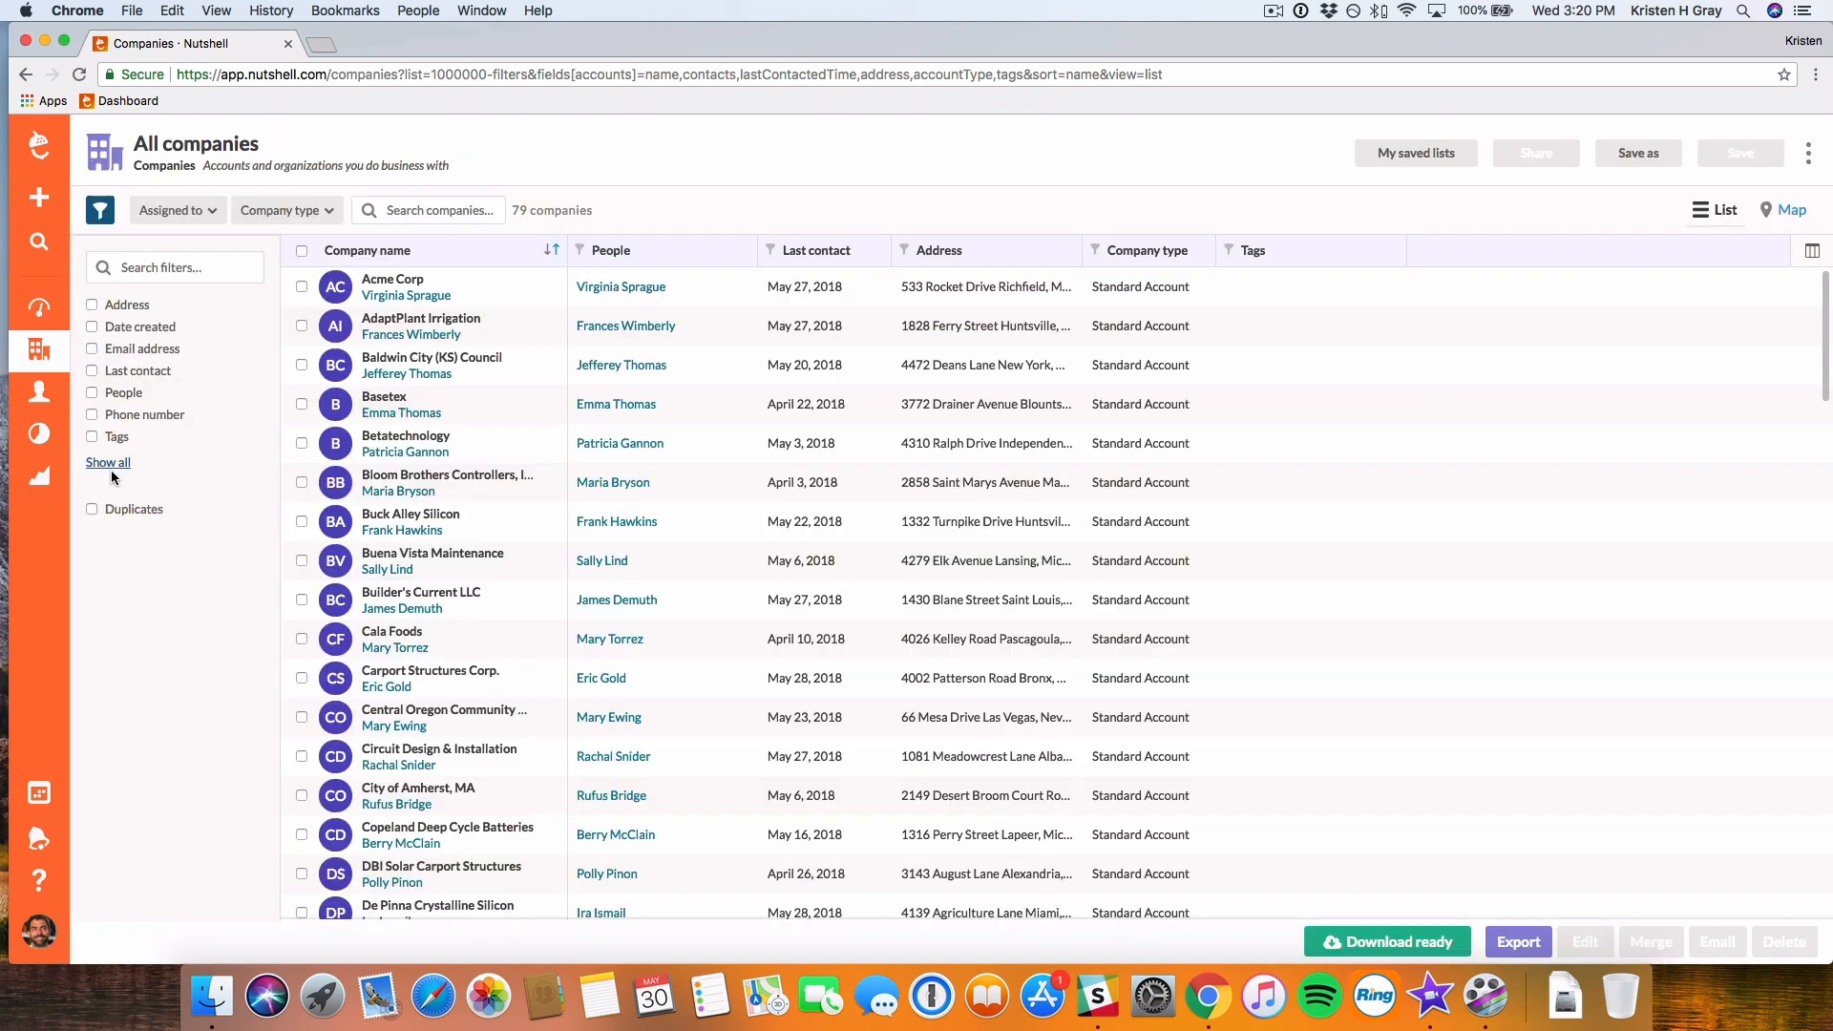
left_click(107, 462)
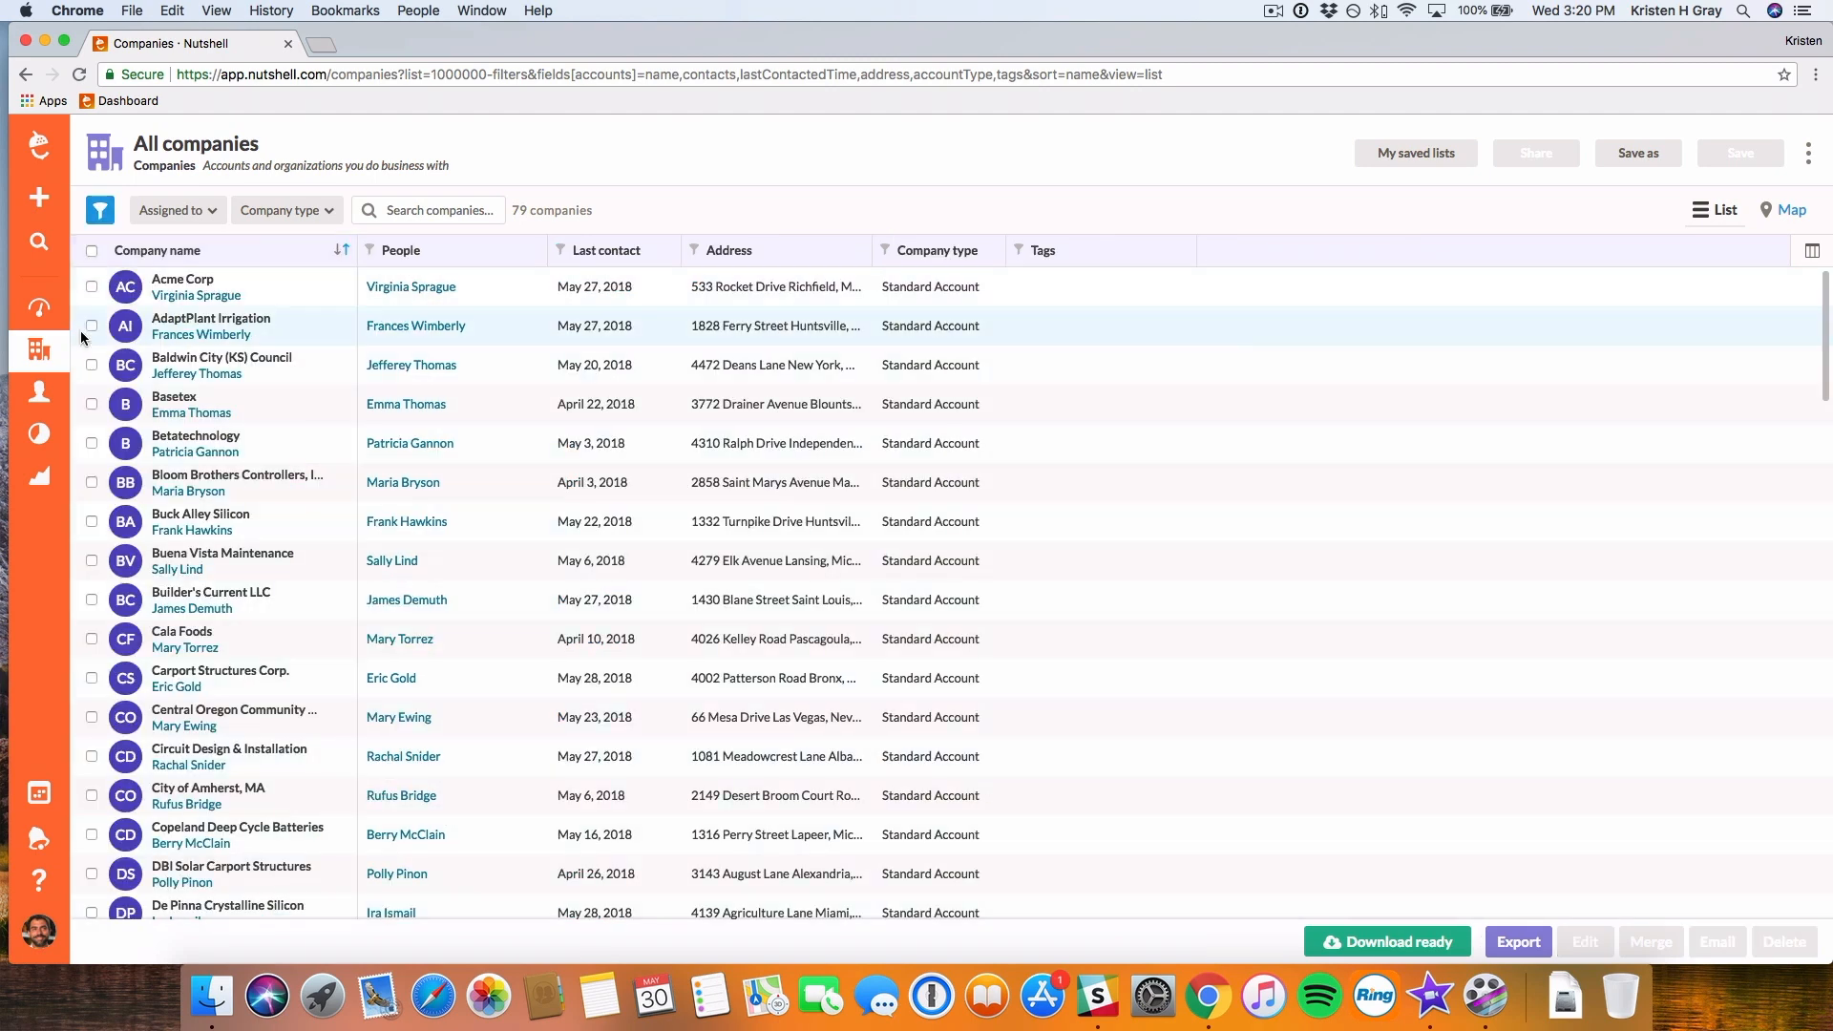
left_click(92, 482)
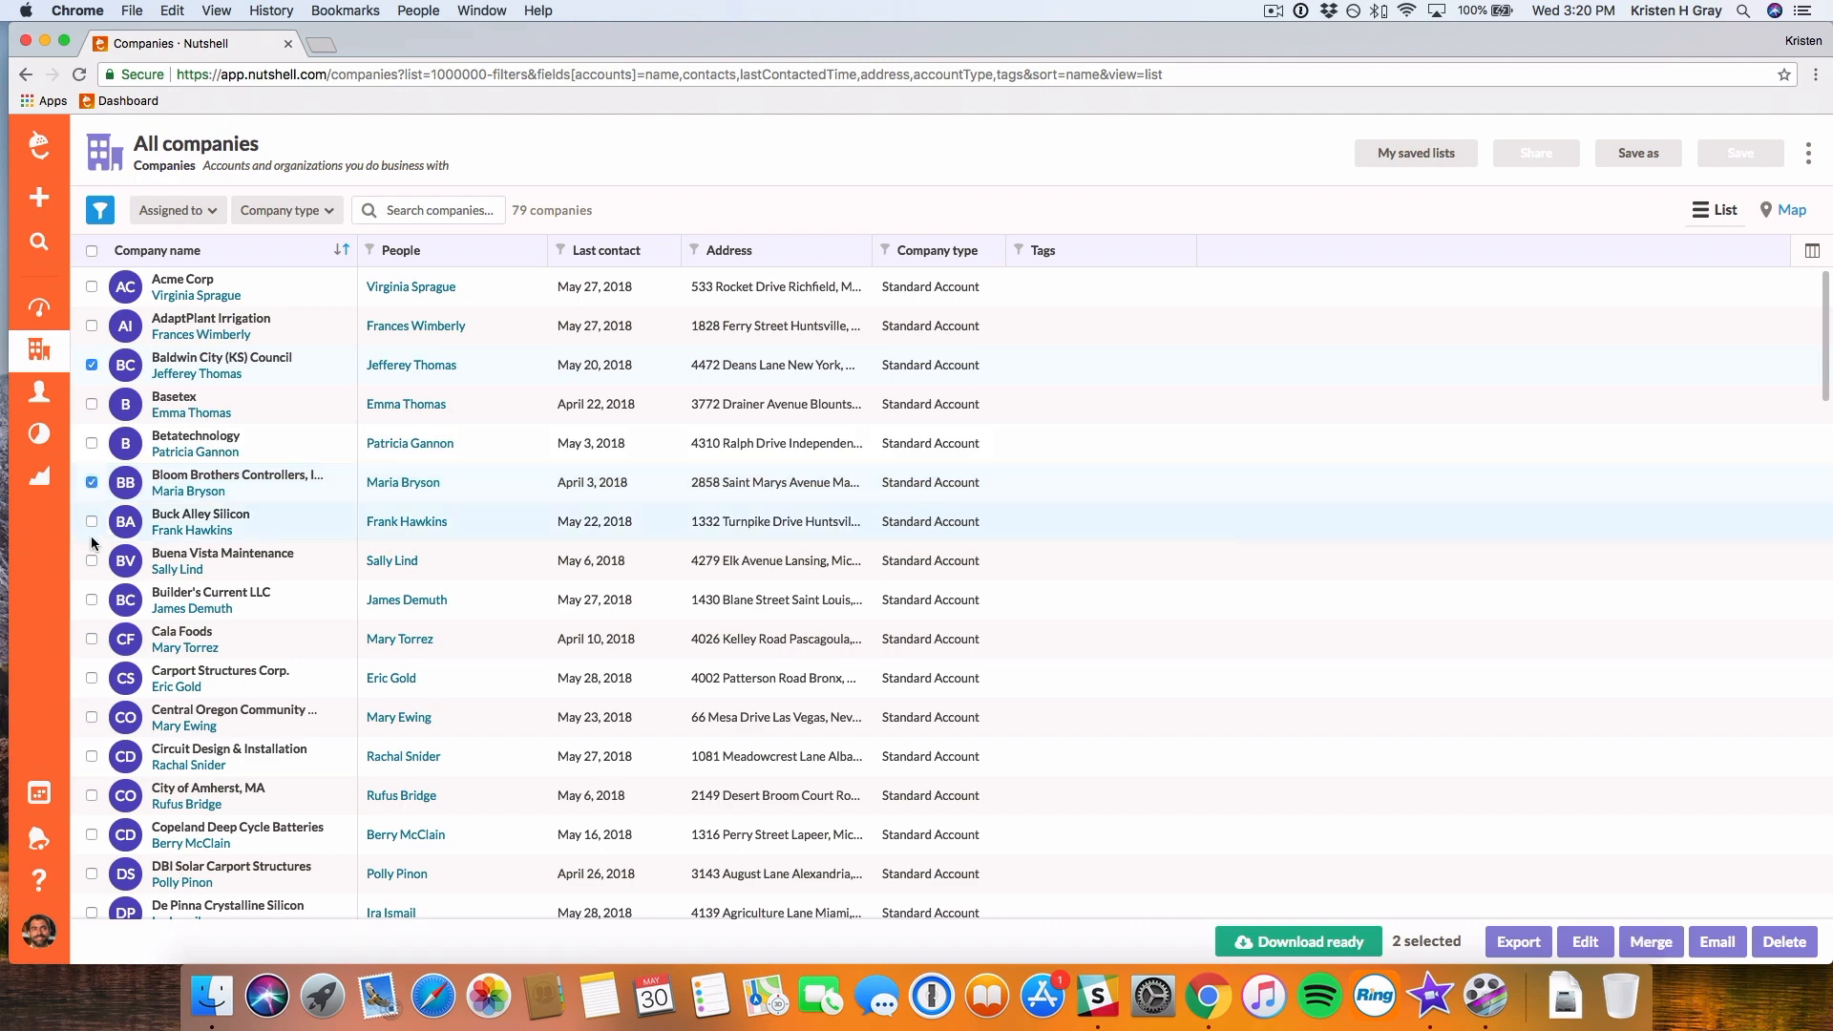
left_click(92, 560)
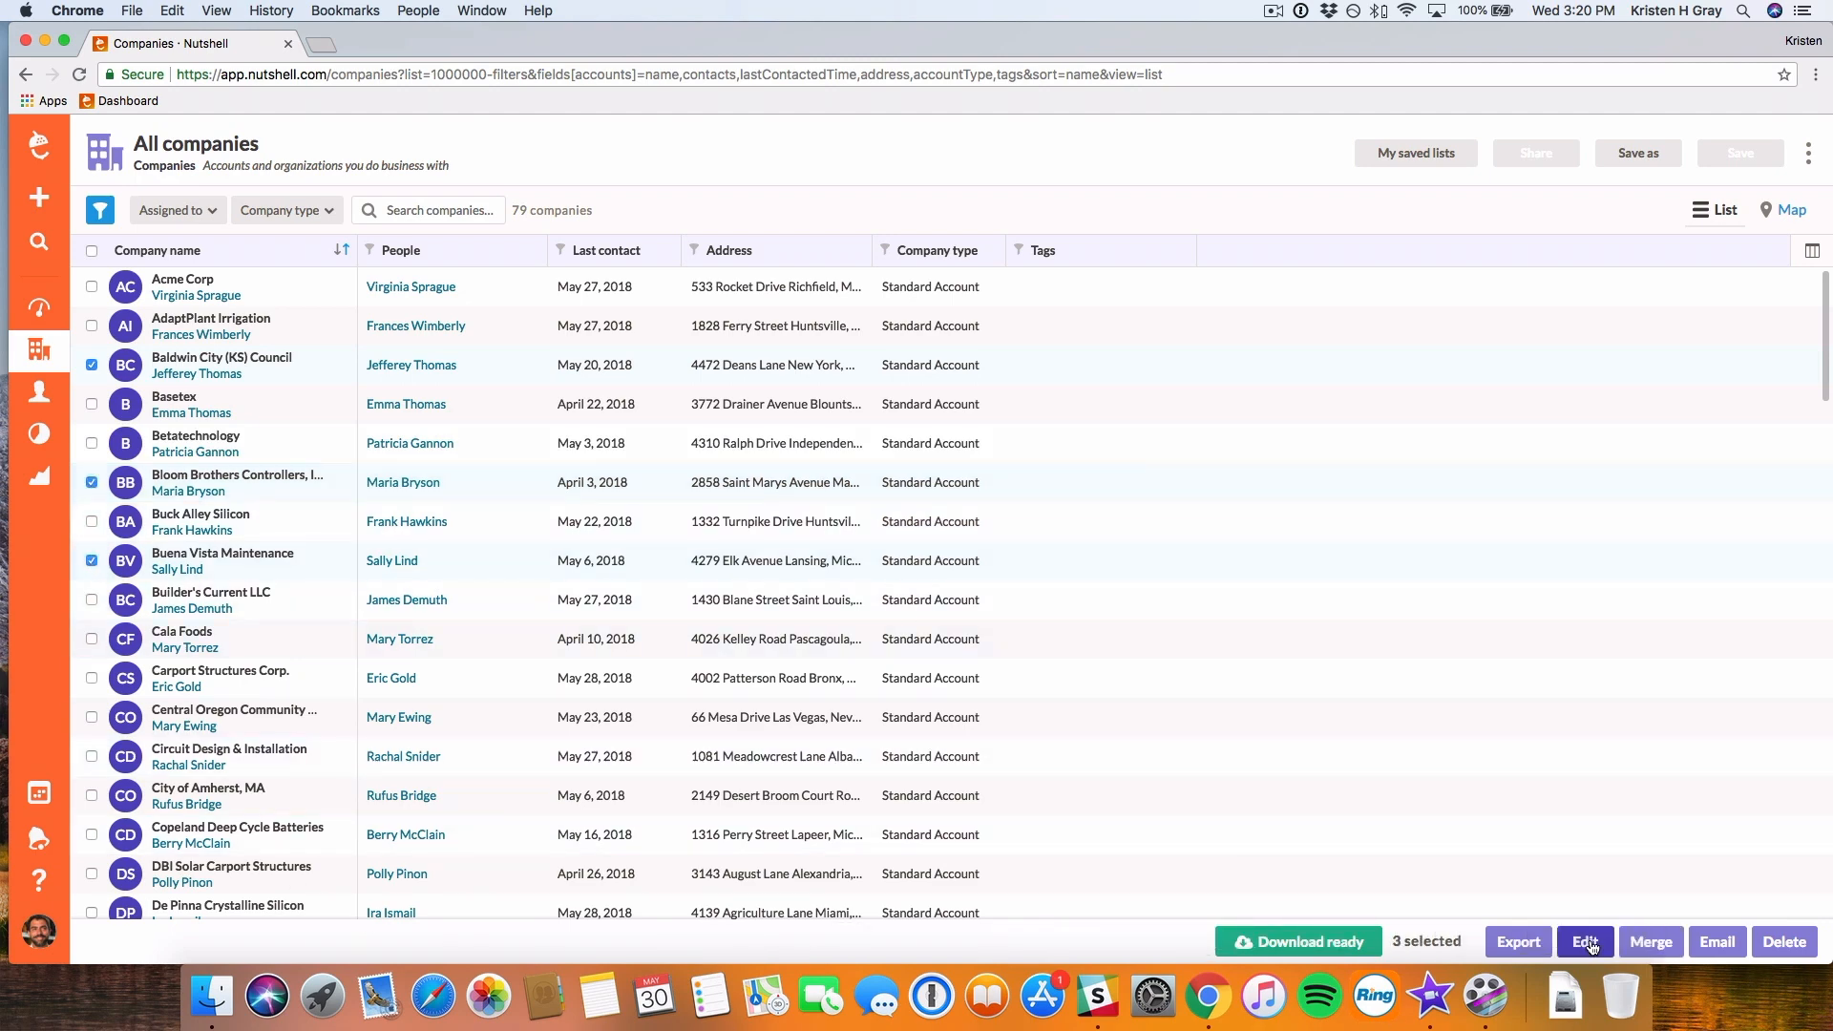
Open the Edit 3 companies bulk edit dialog for the selected companies.
left_click(1584, 941)
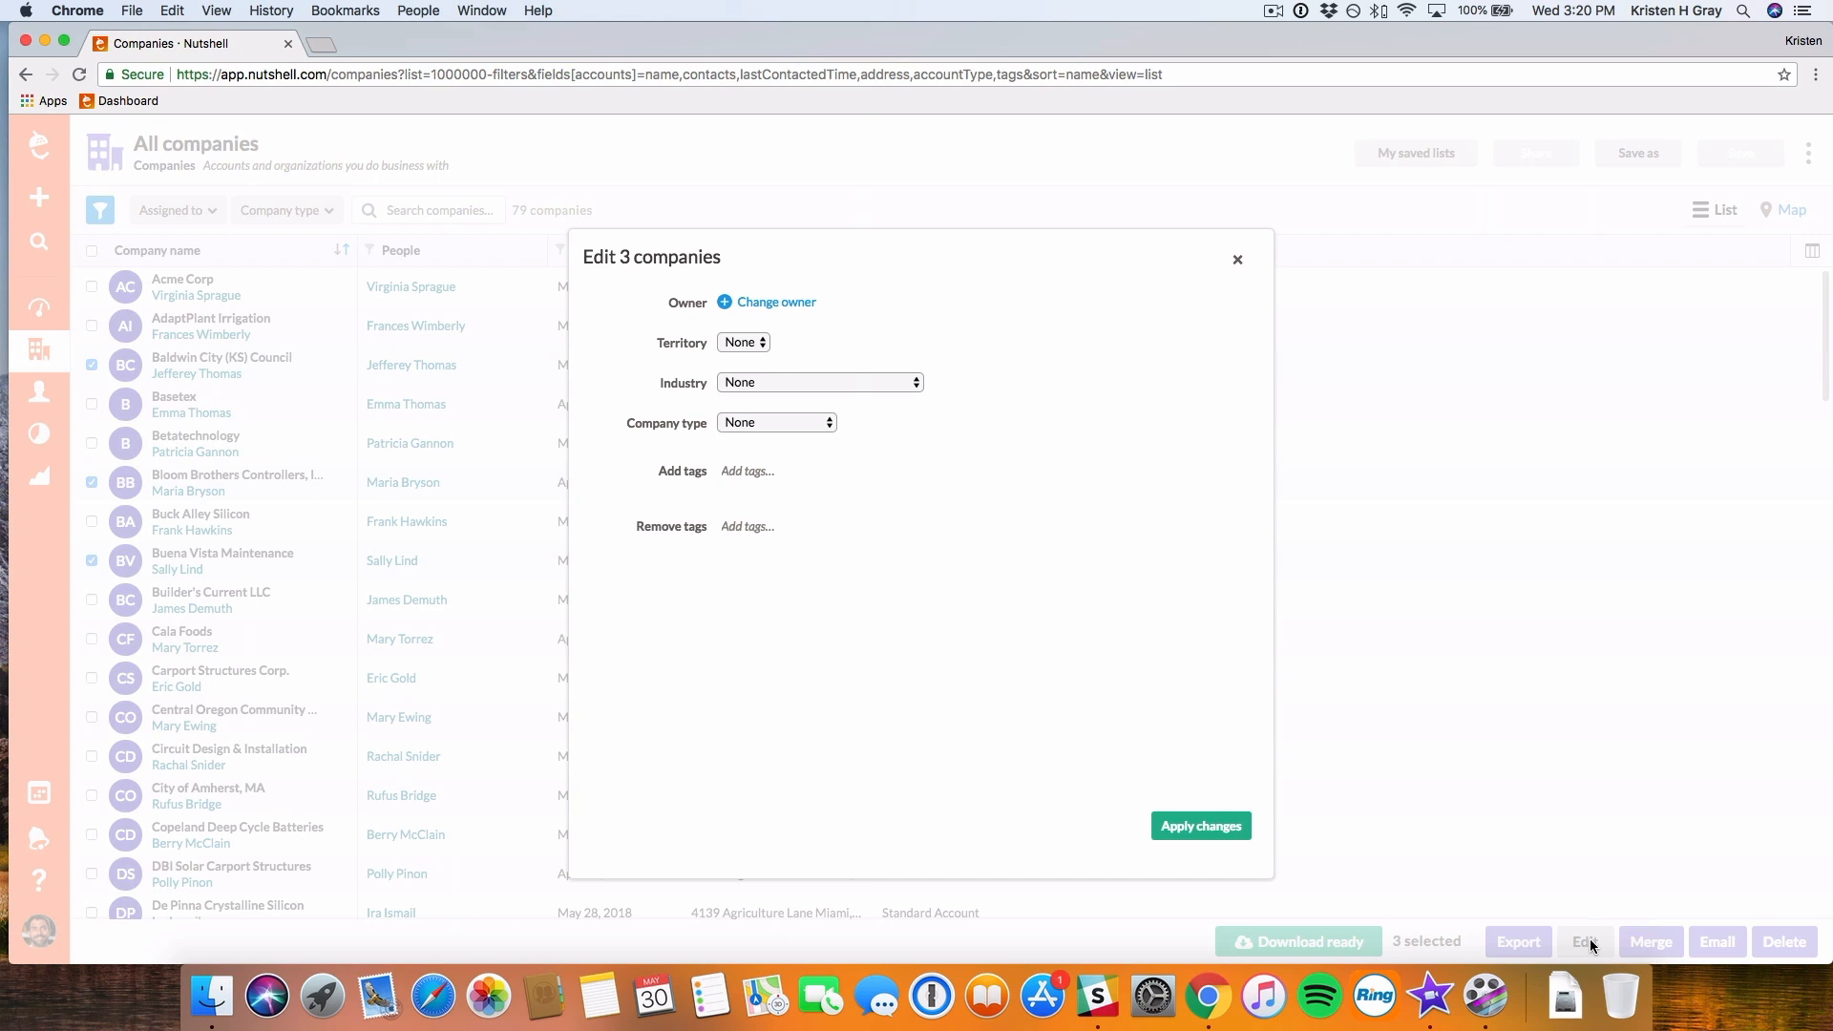
mouse_move(1498, 762)
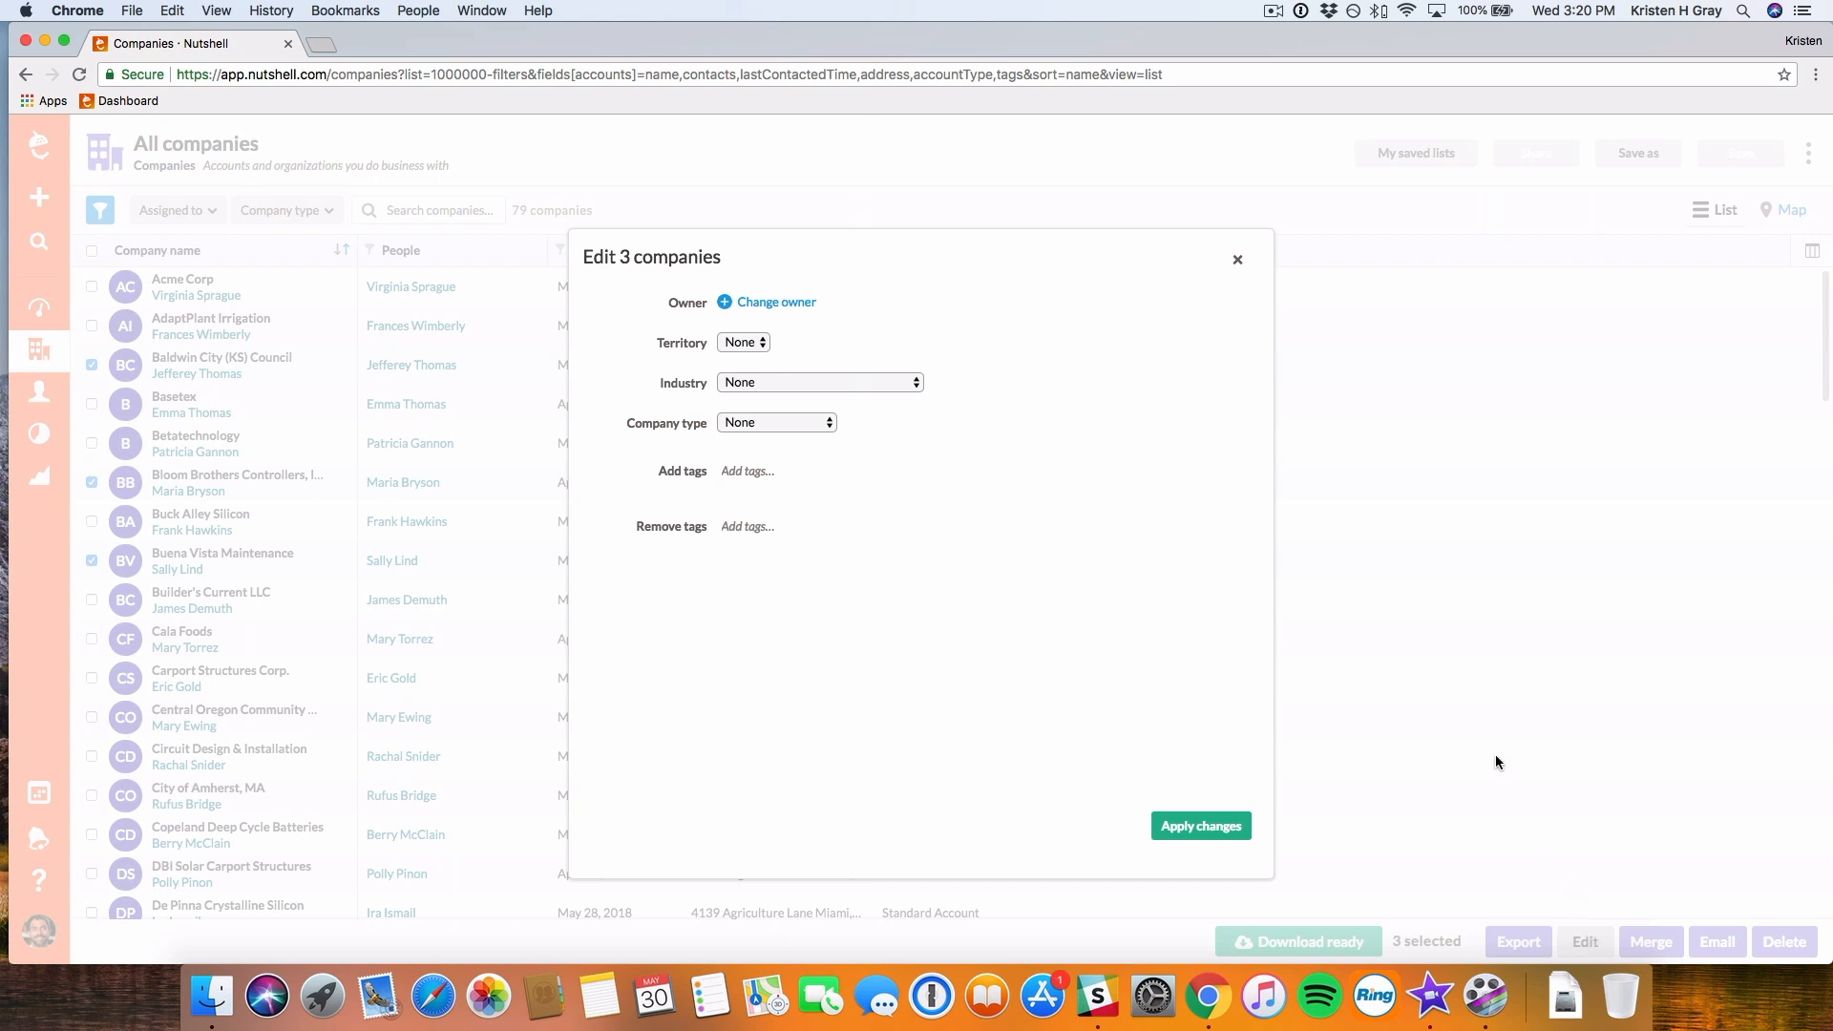
left_click(1201, 824)
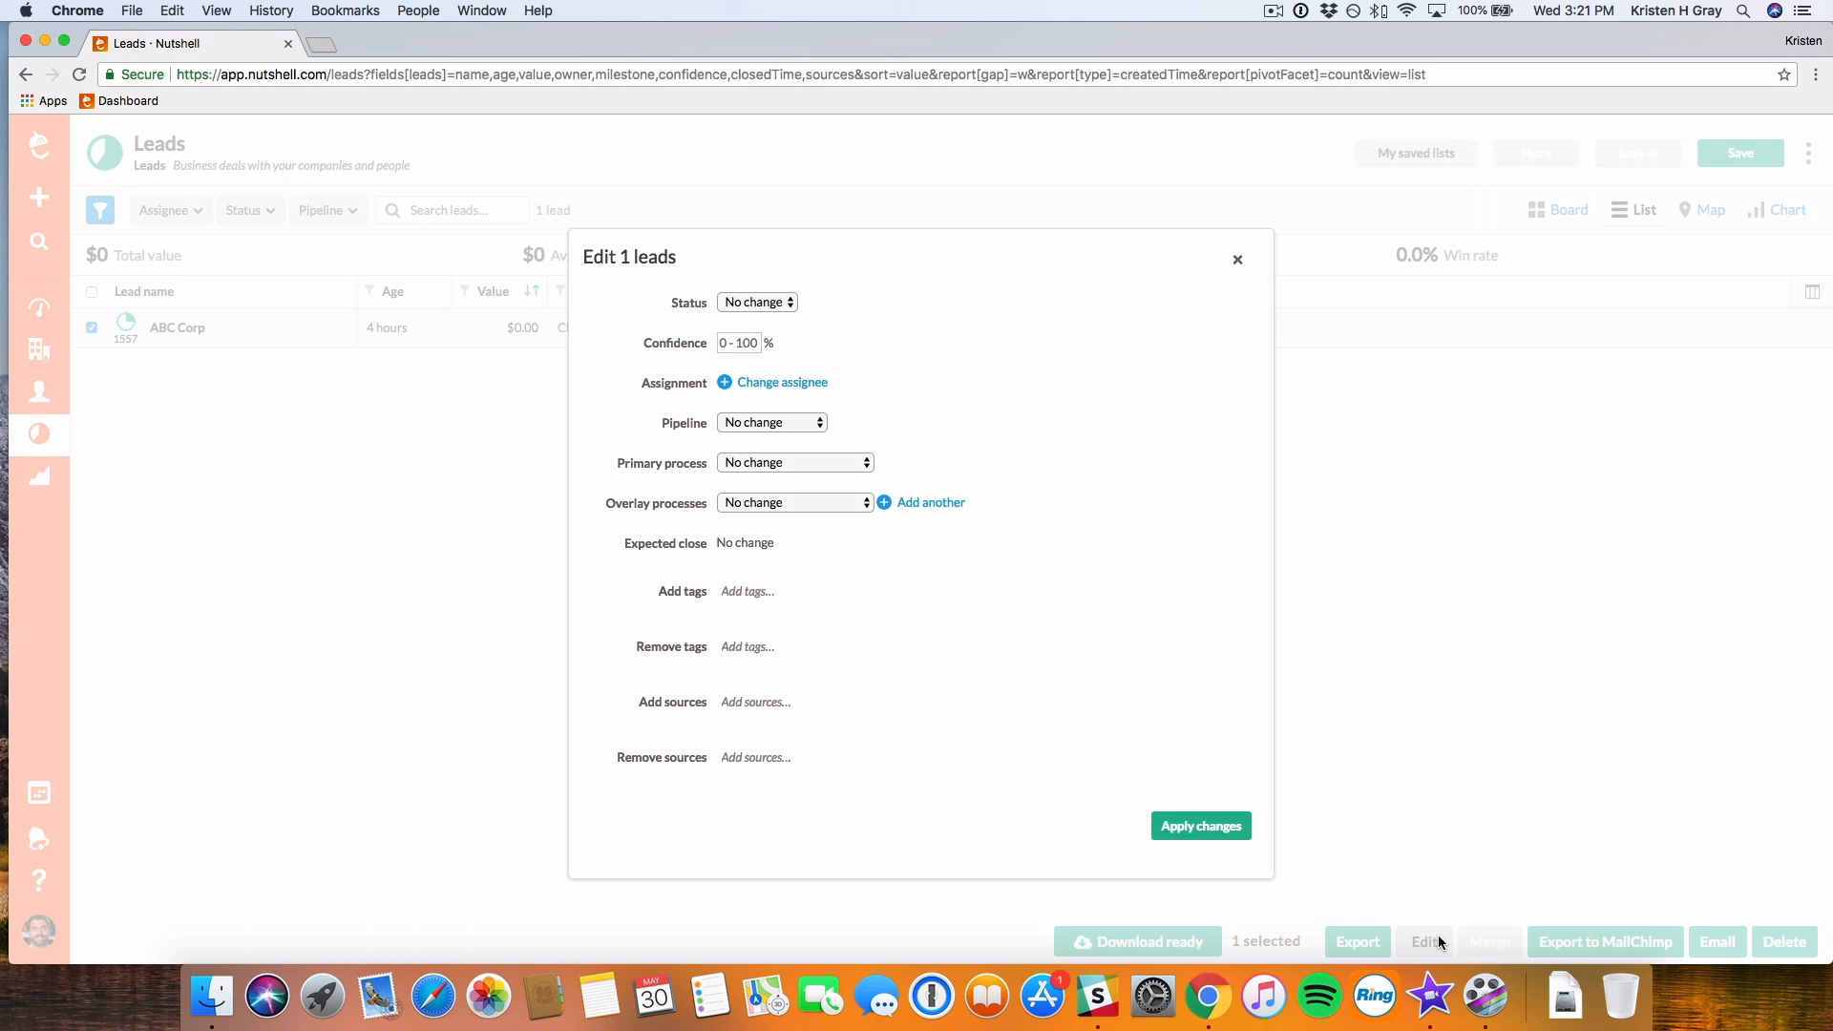
mouse_move(1434, 333)
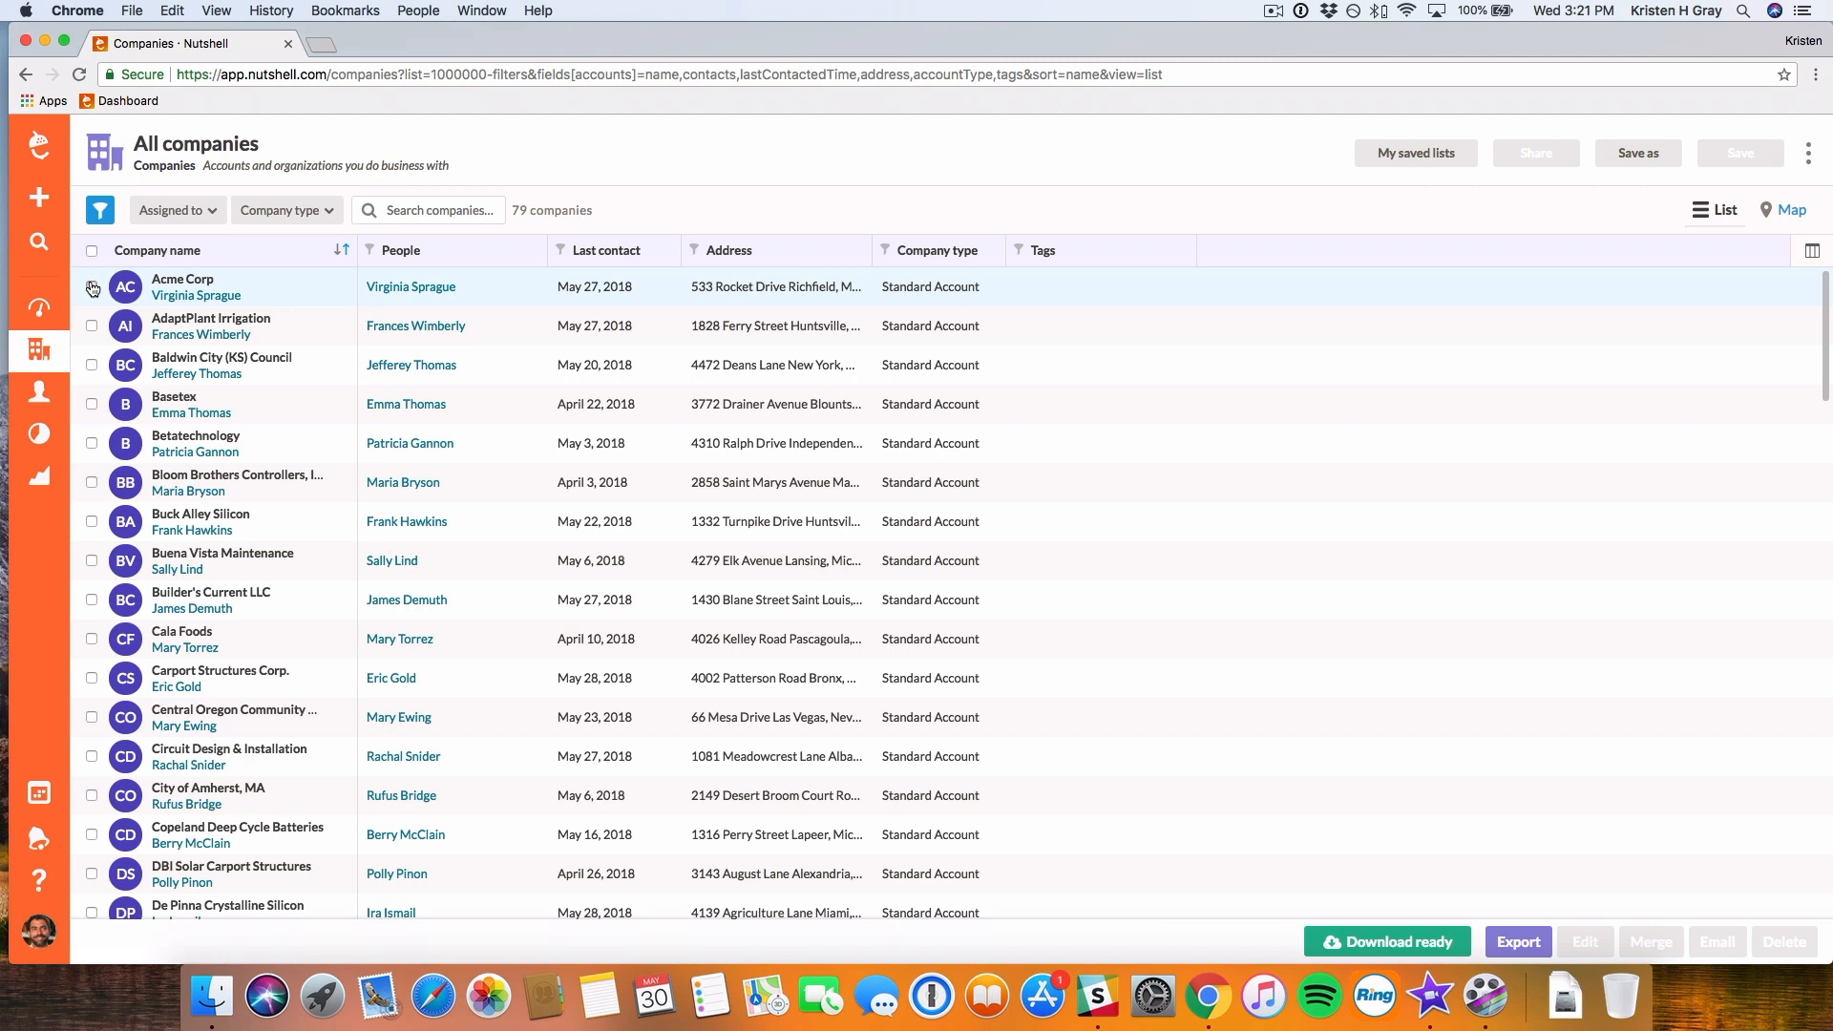
Check Acme Corp and Basetex in the All companies list.
left_click(1784, 942)
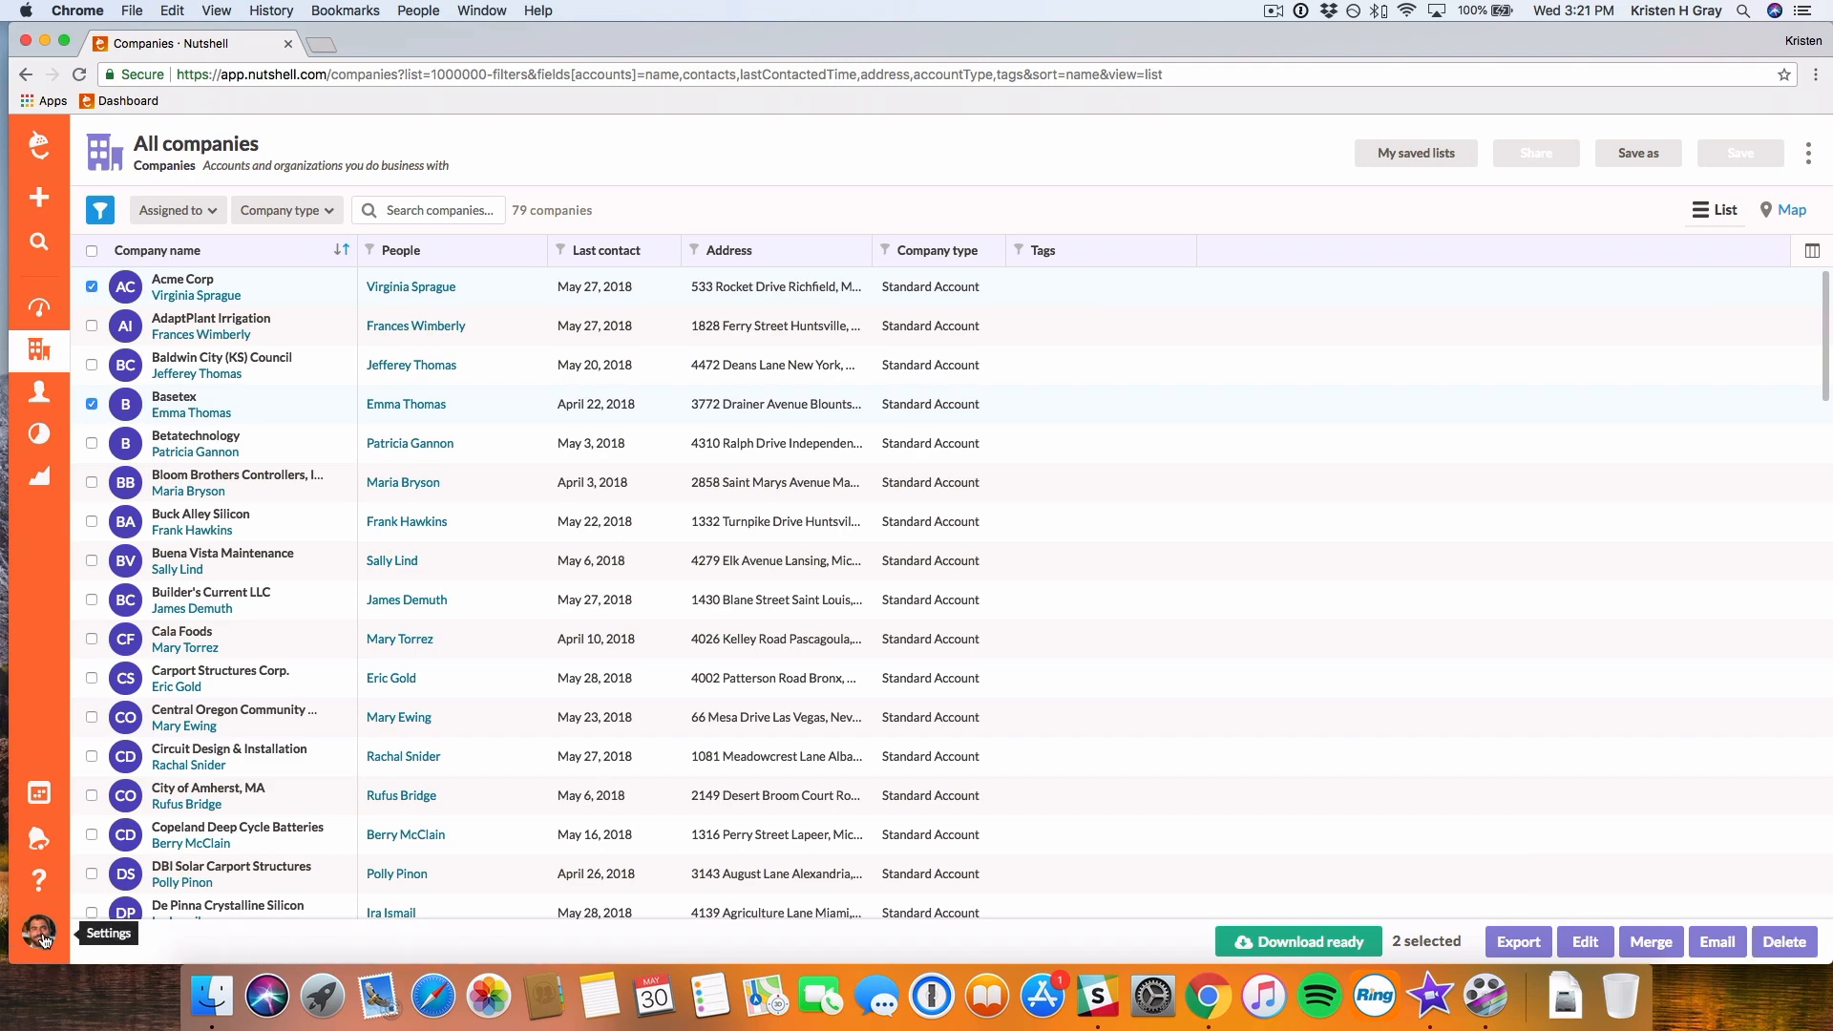
Start a CSV import with Nutshell-Example.csv and advance to the Match step.
left_click(38, 931)
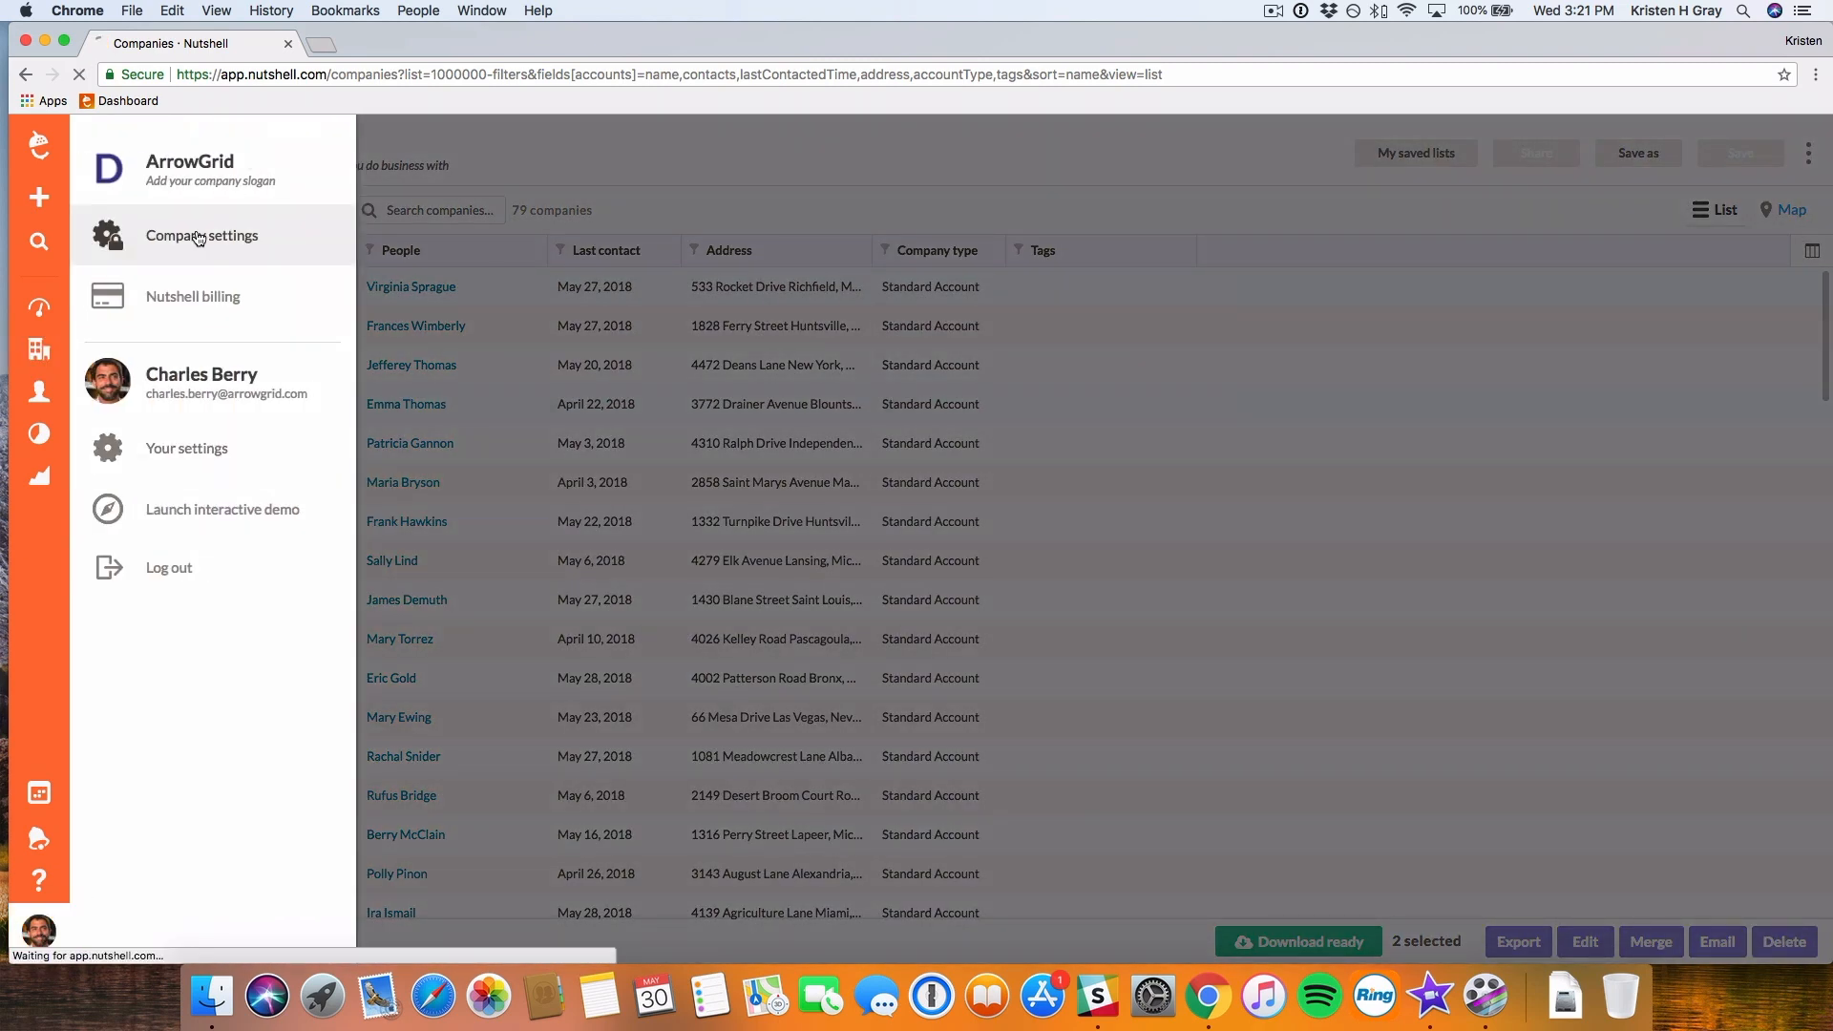
left_click(198, 235)
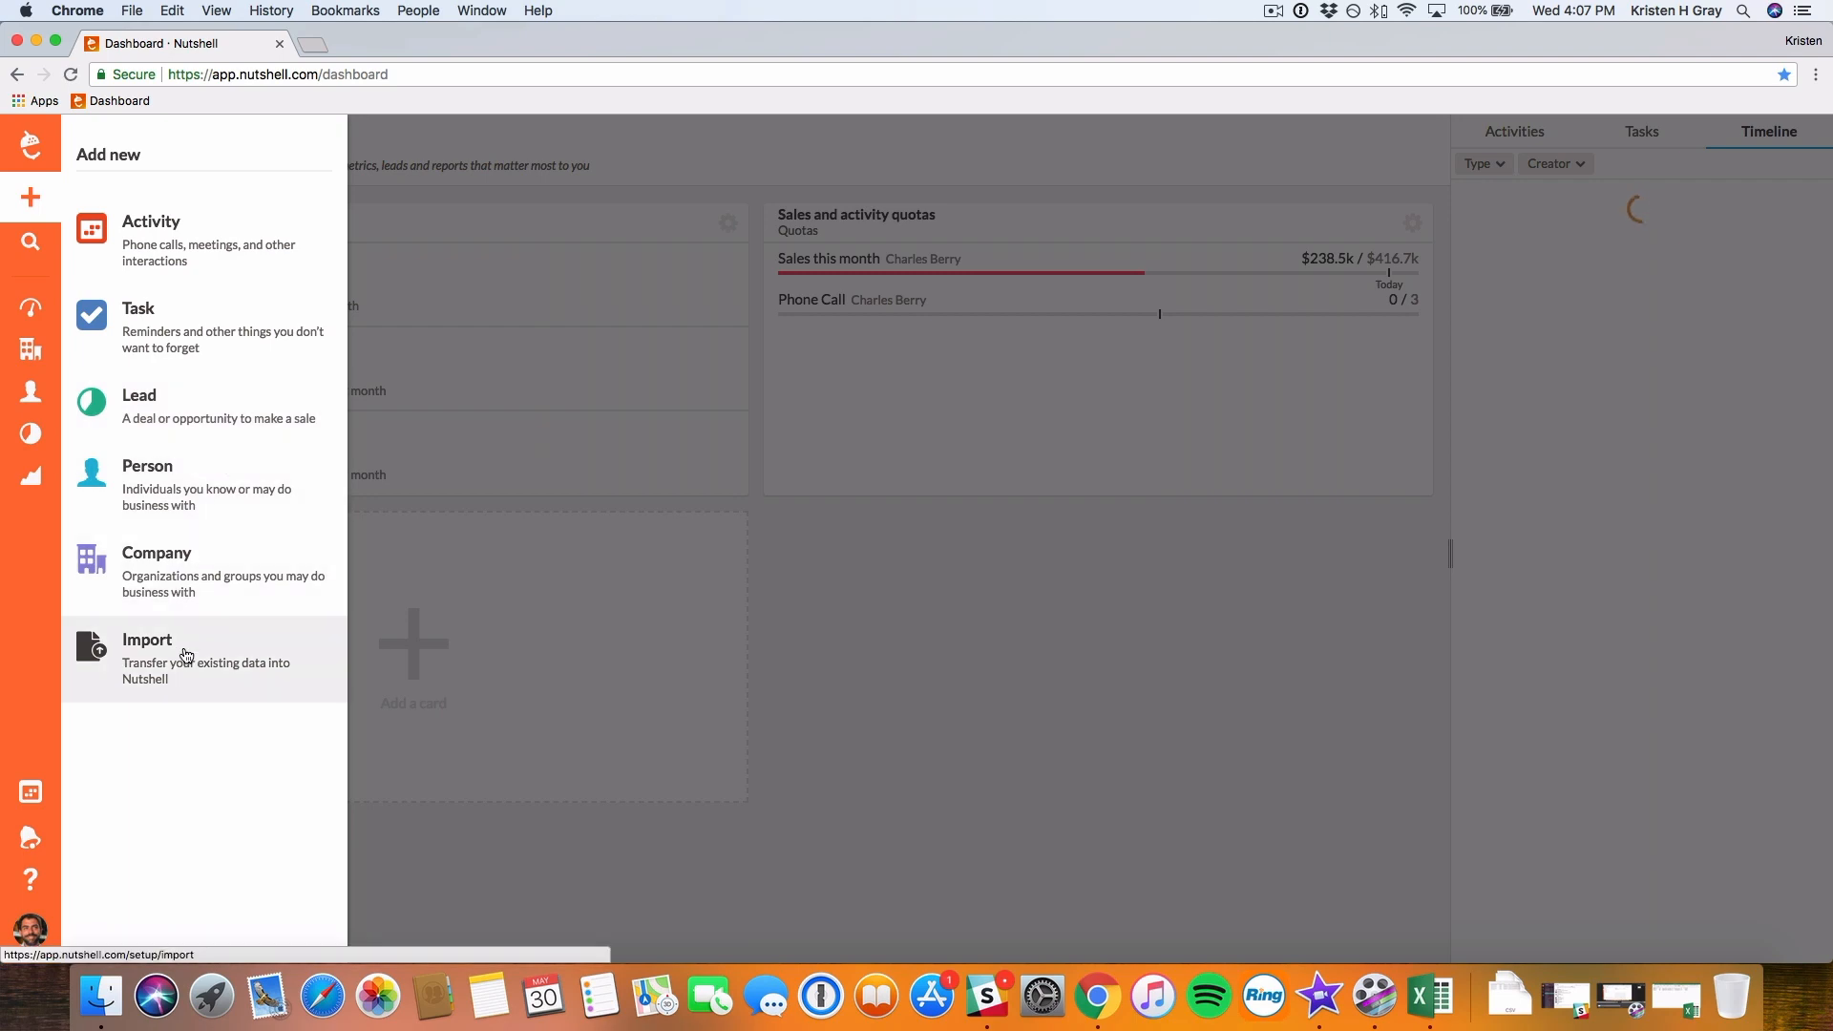
left_click(147, 640)
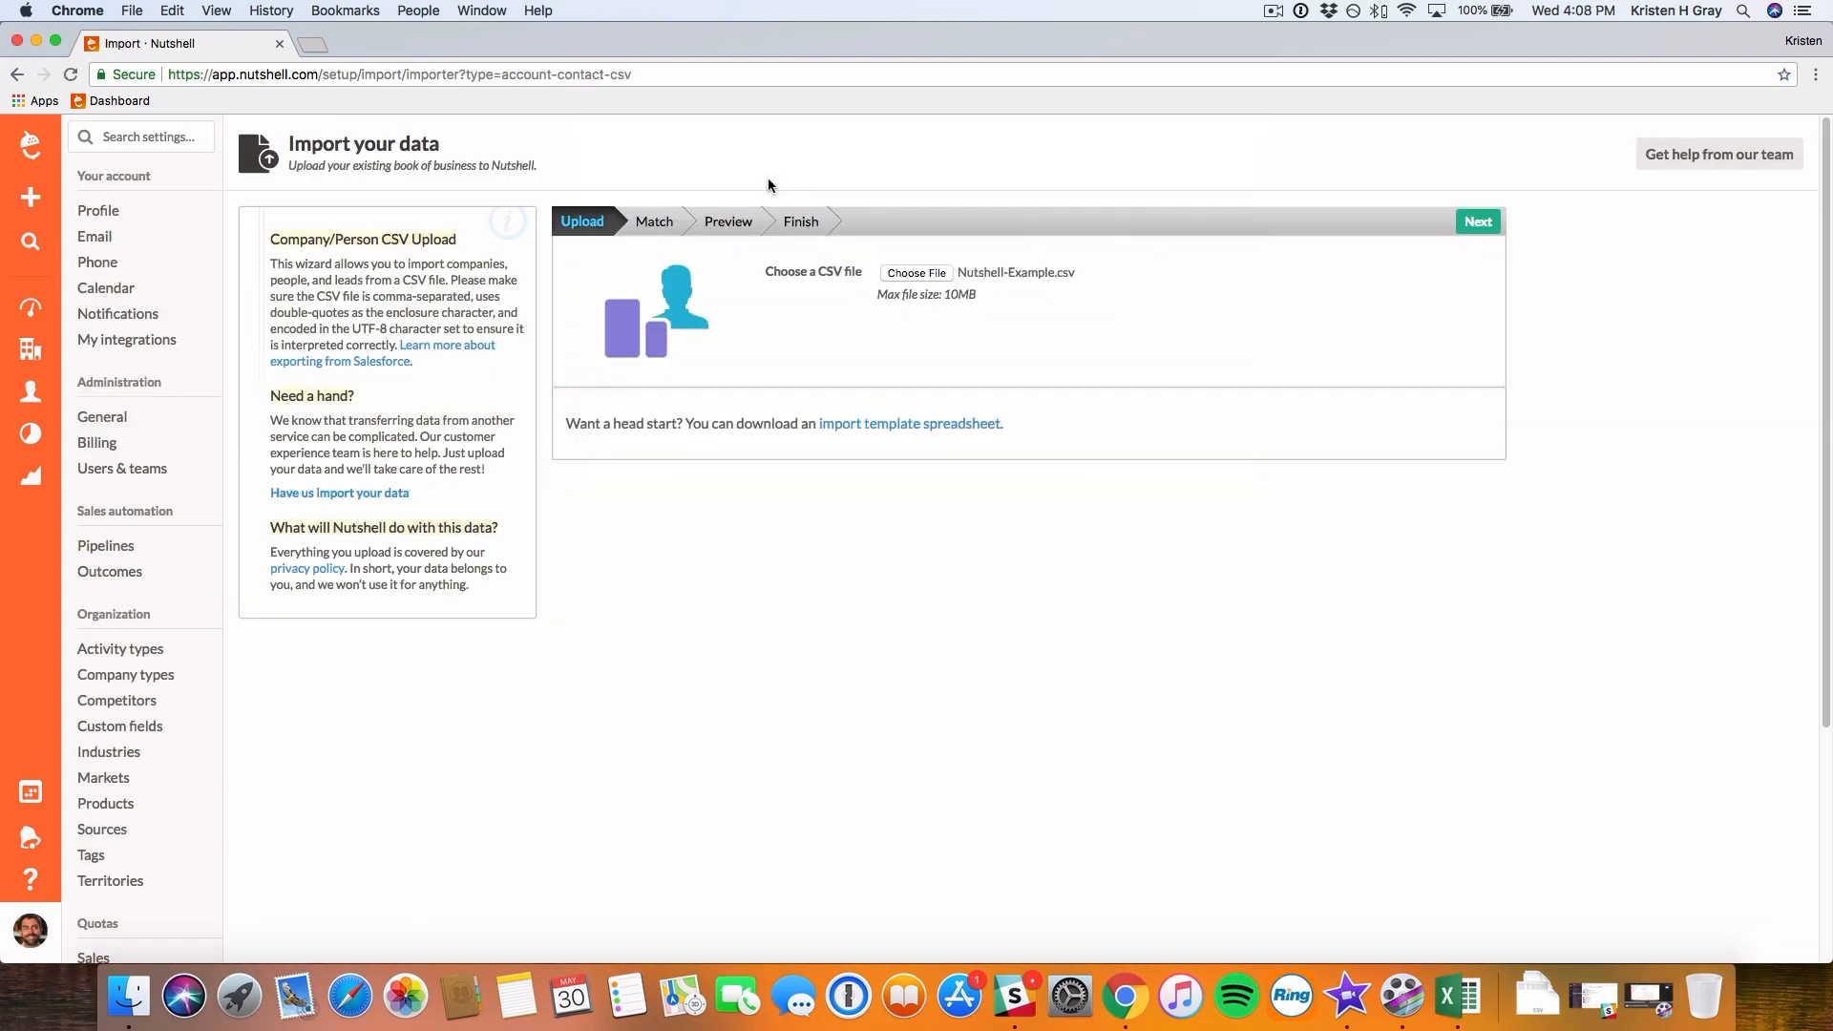
left_click(1478, 220)
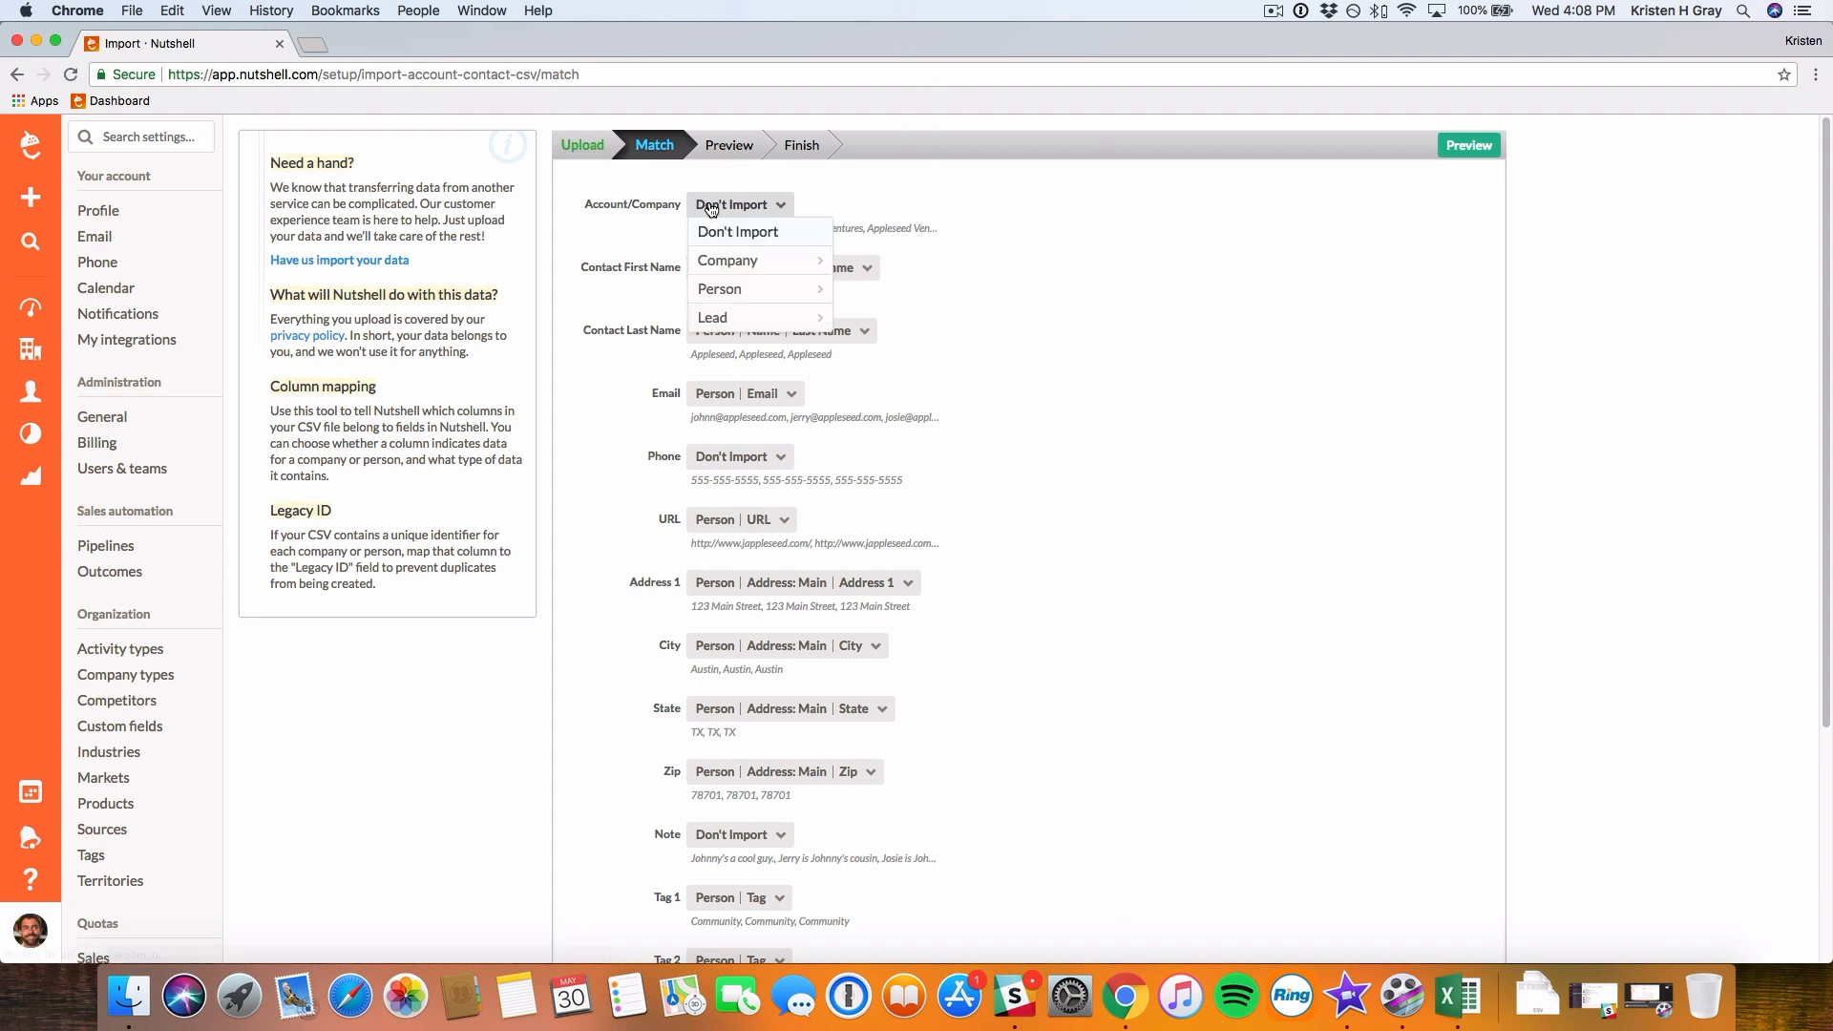
Map Account/Company to Company Name, Note to Person Note, Tag 1 to Company Tag, and preview.
left_click(727, 259)
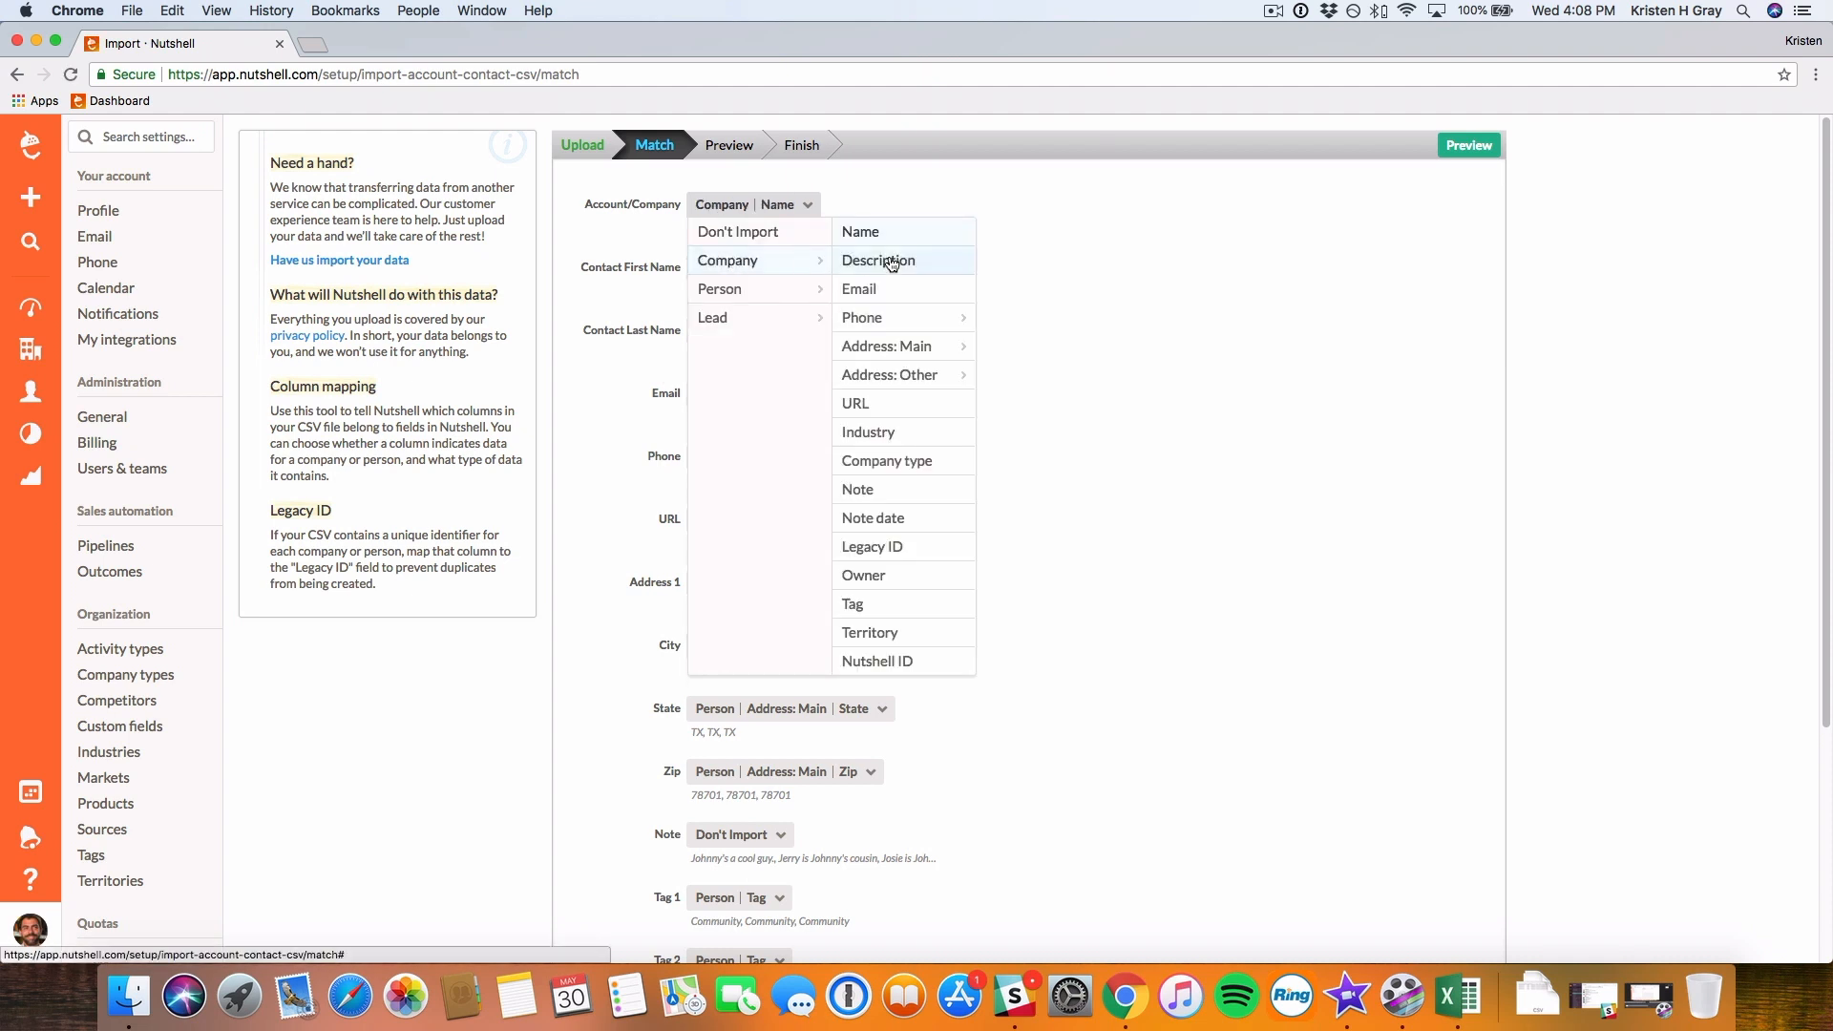
left_click(861, 230)
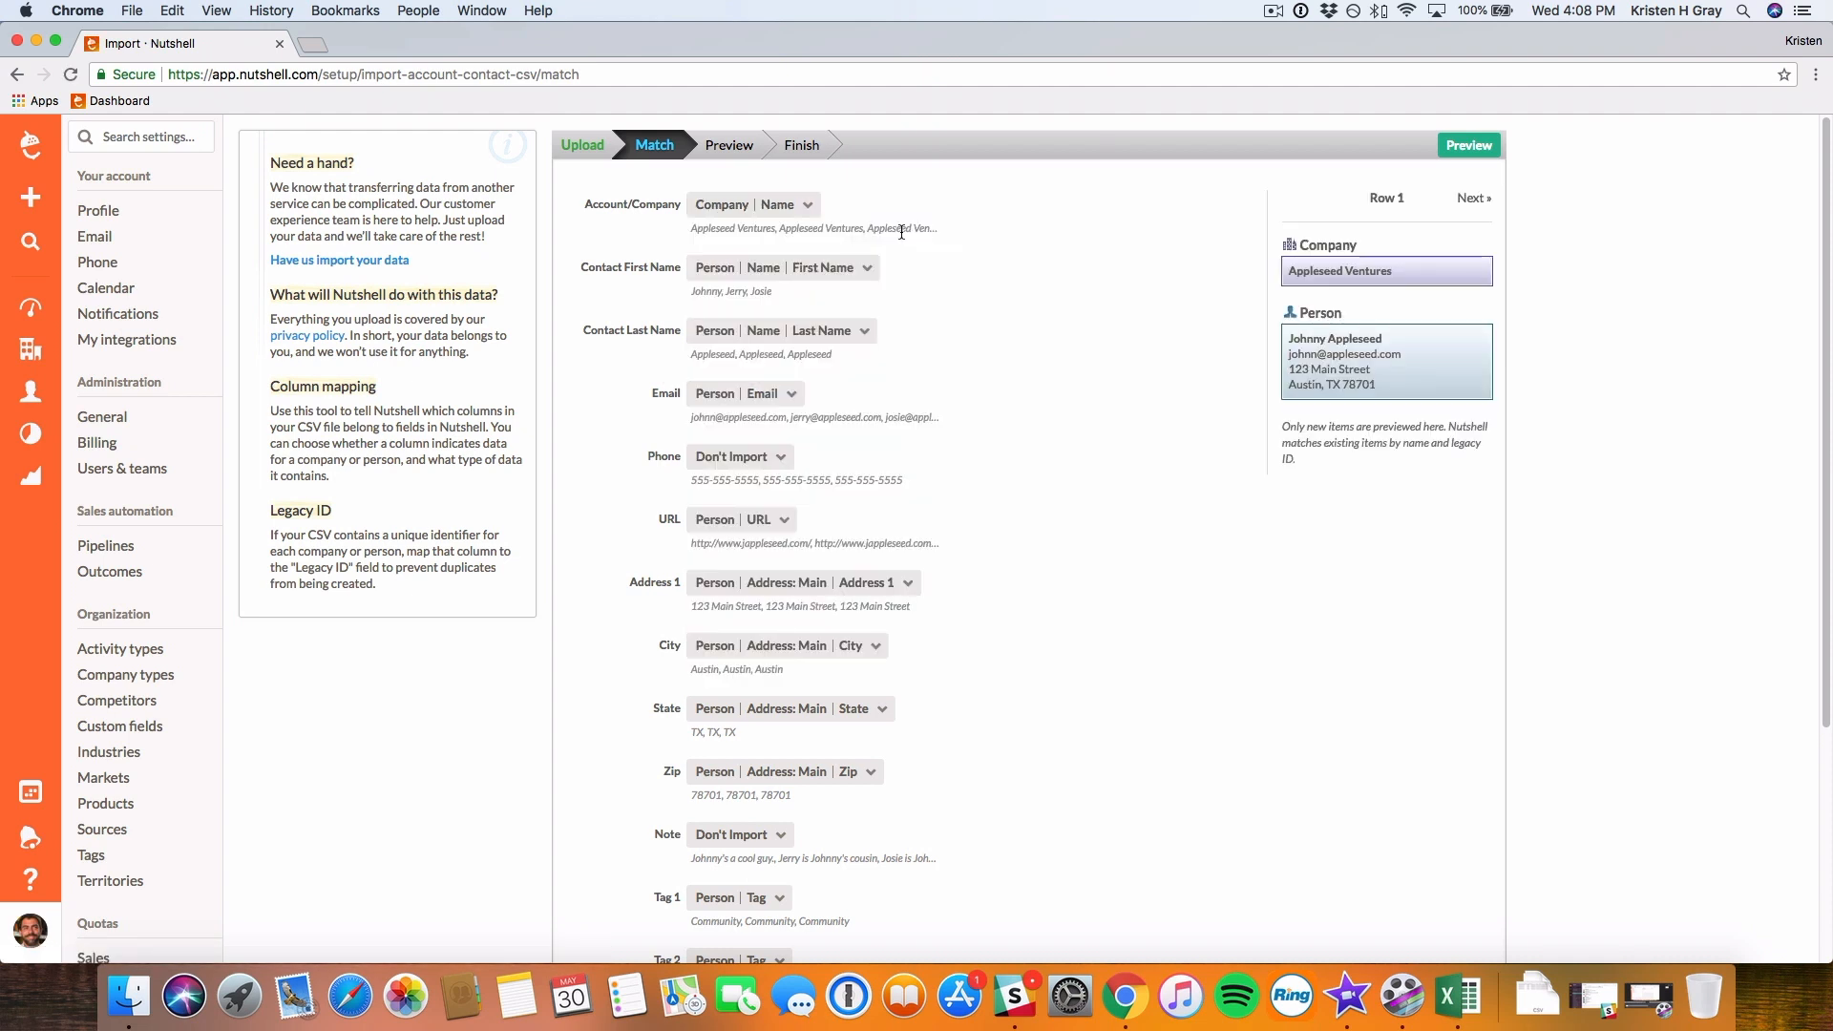
scroll("down", 3)
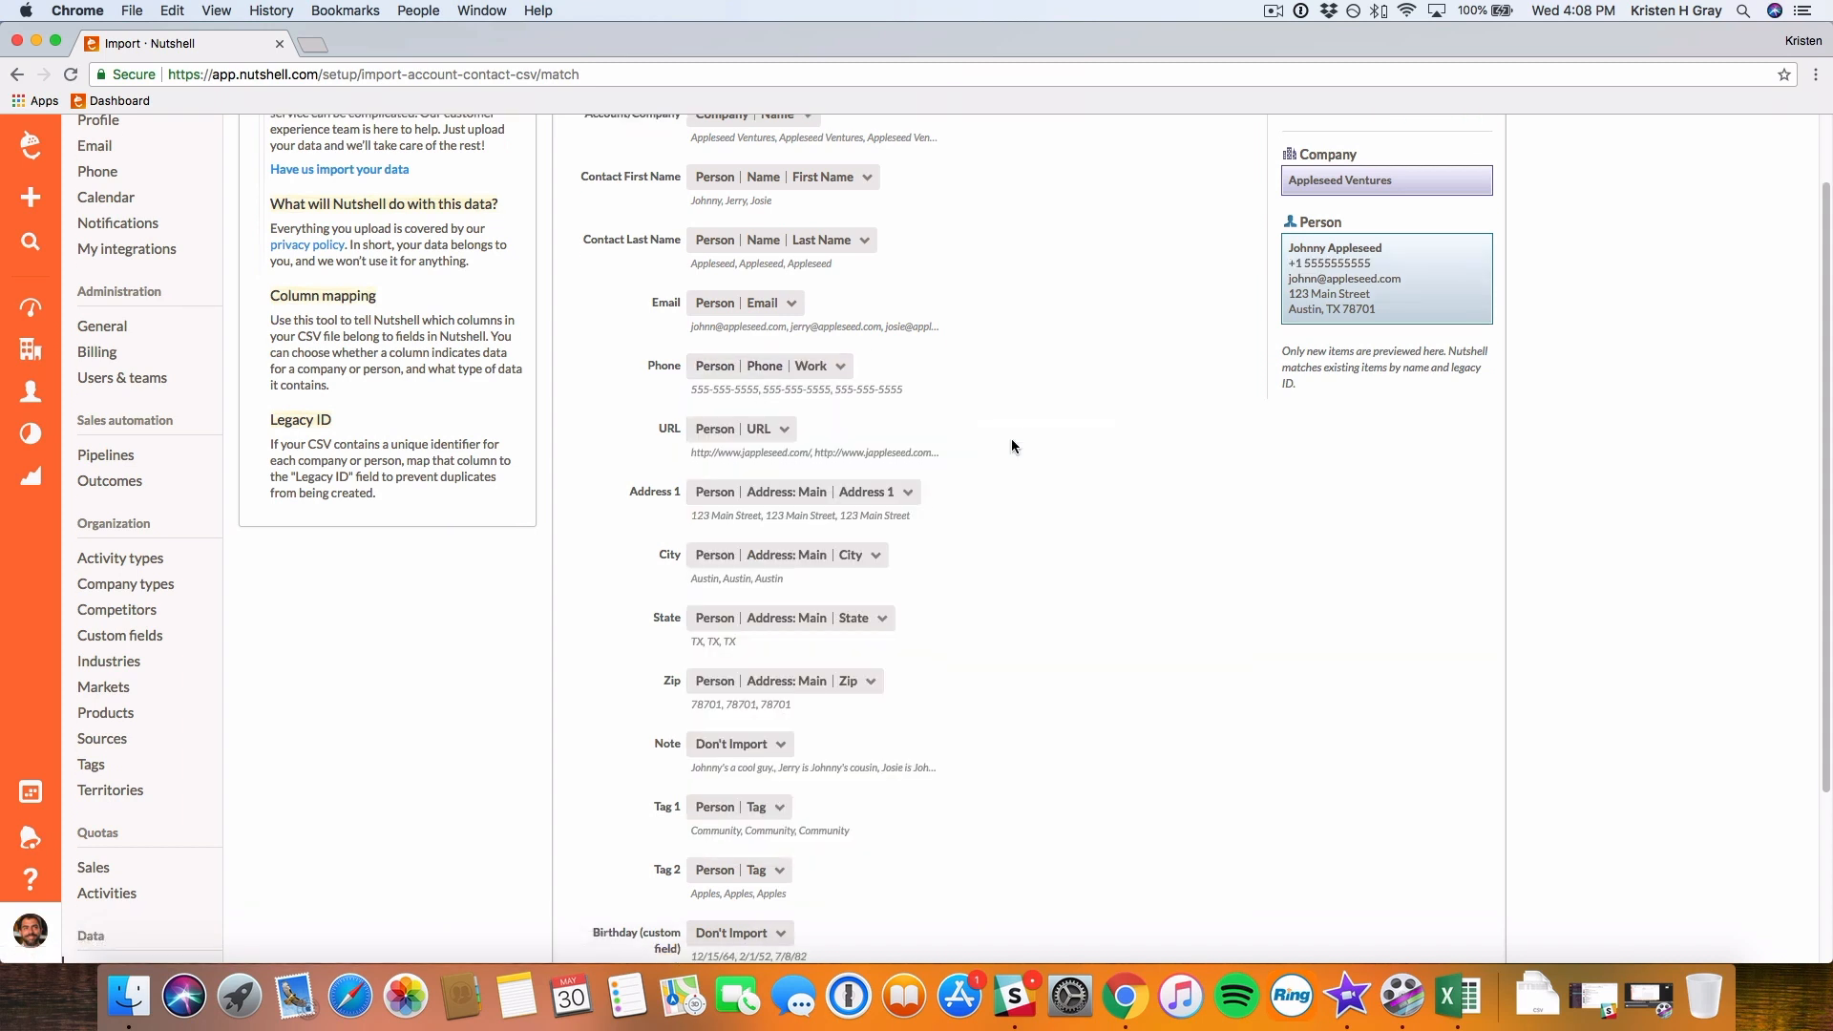
scroll("down", 3)
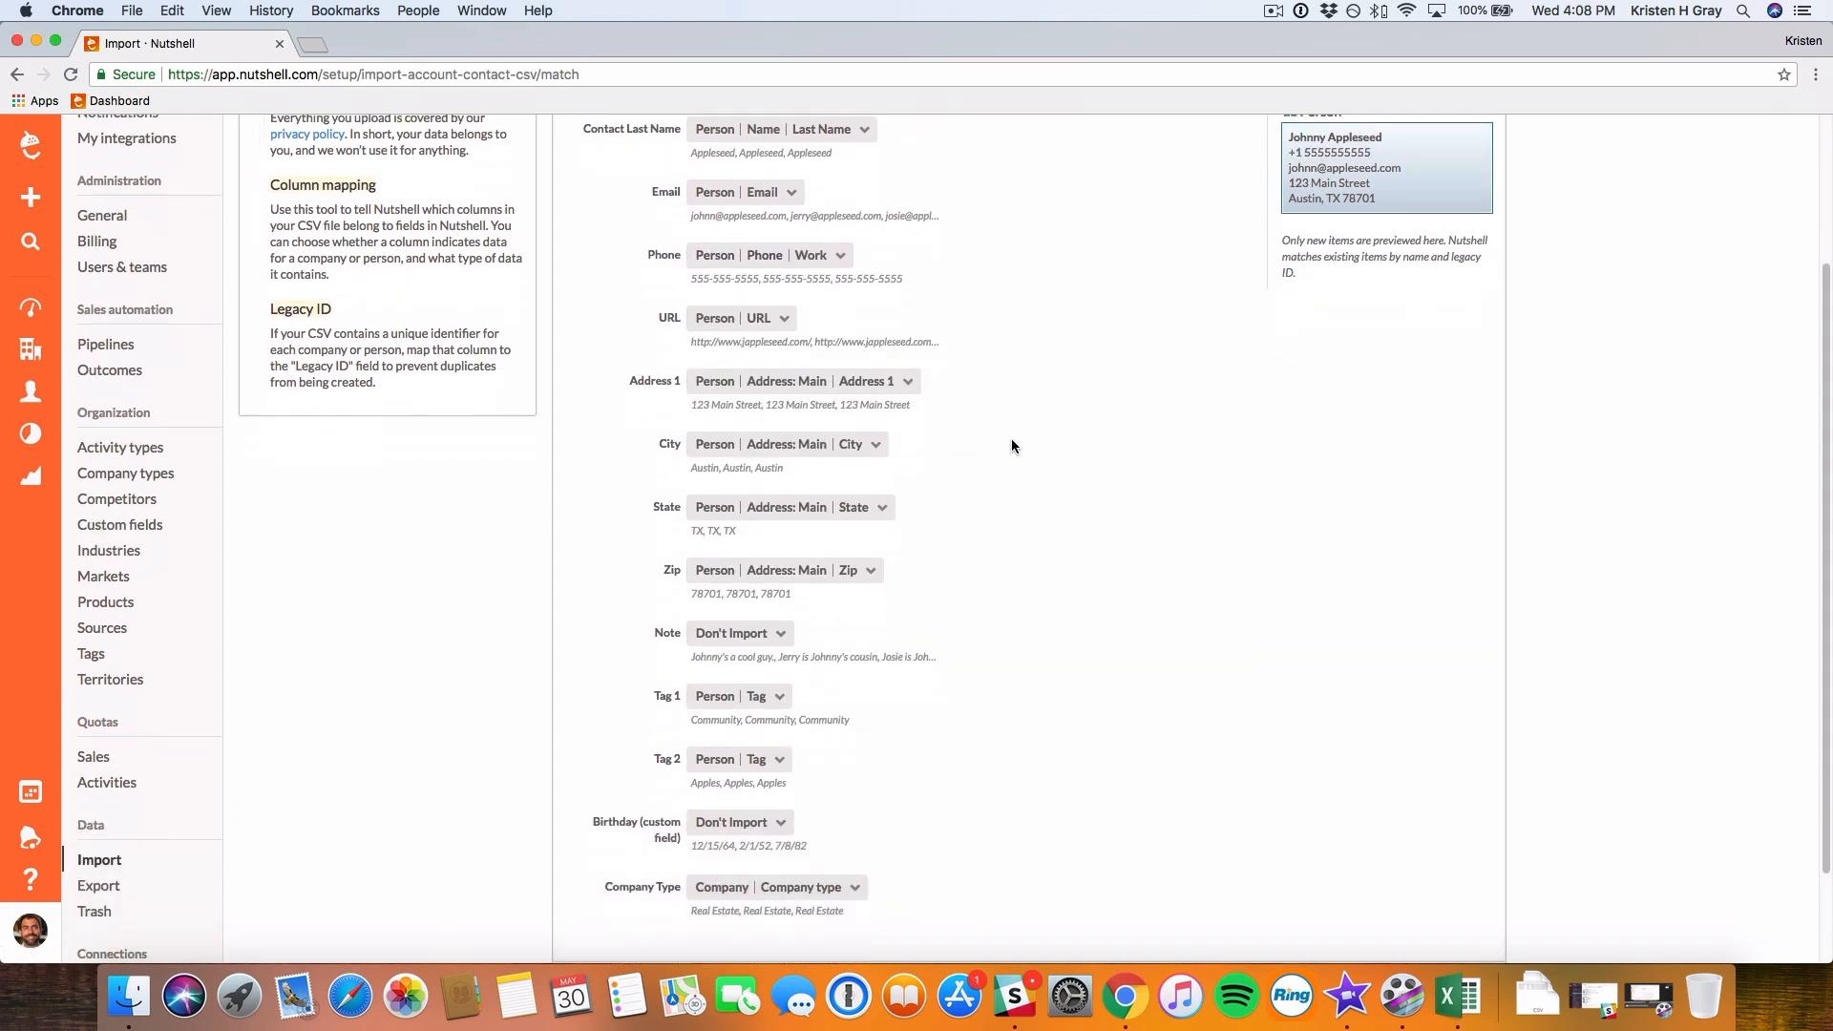
scroll("down", 3)
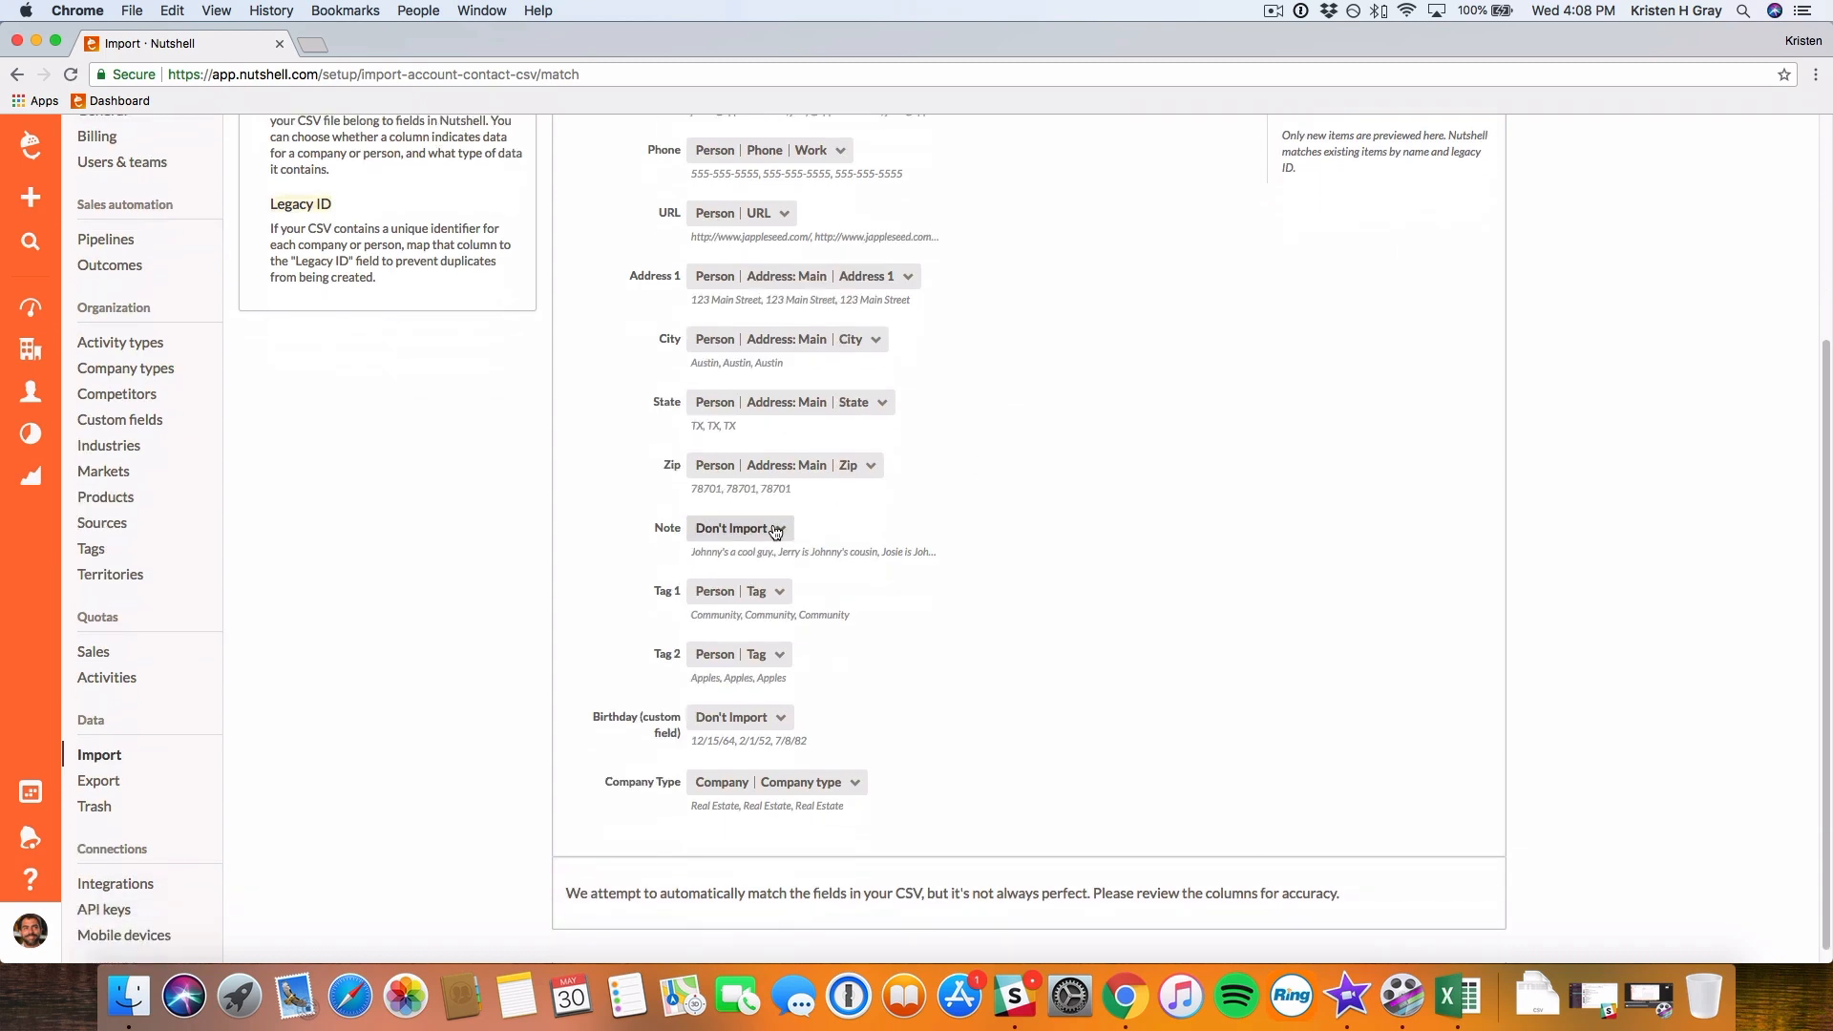
left_click(739, 527)
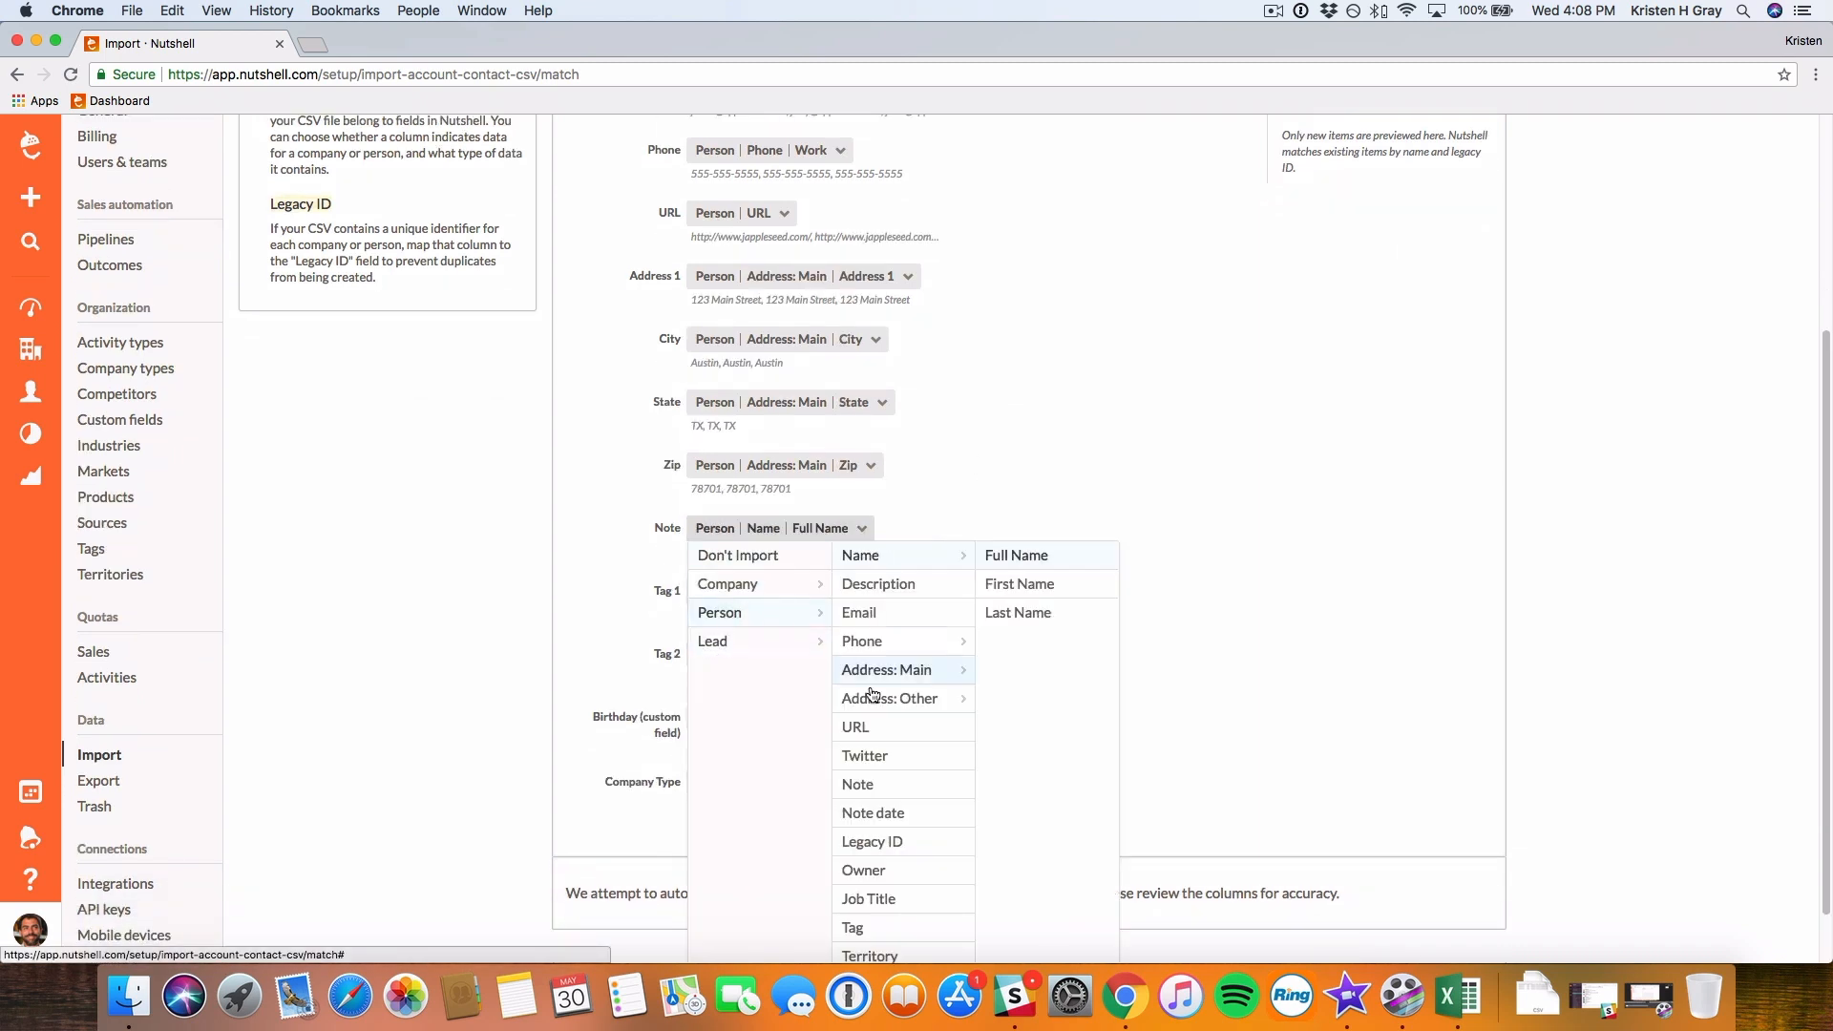
left_click(857, 782)
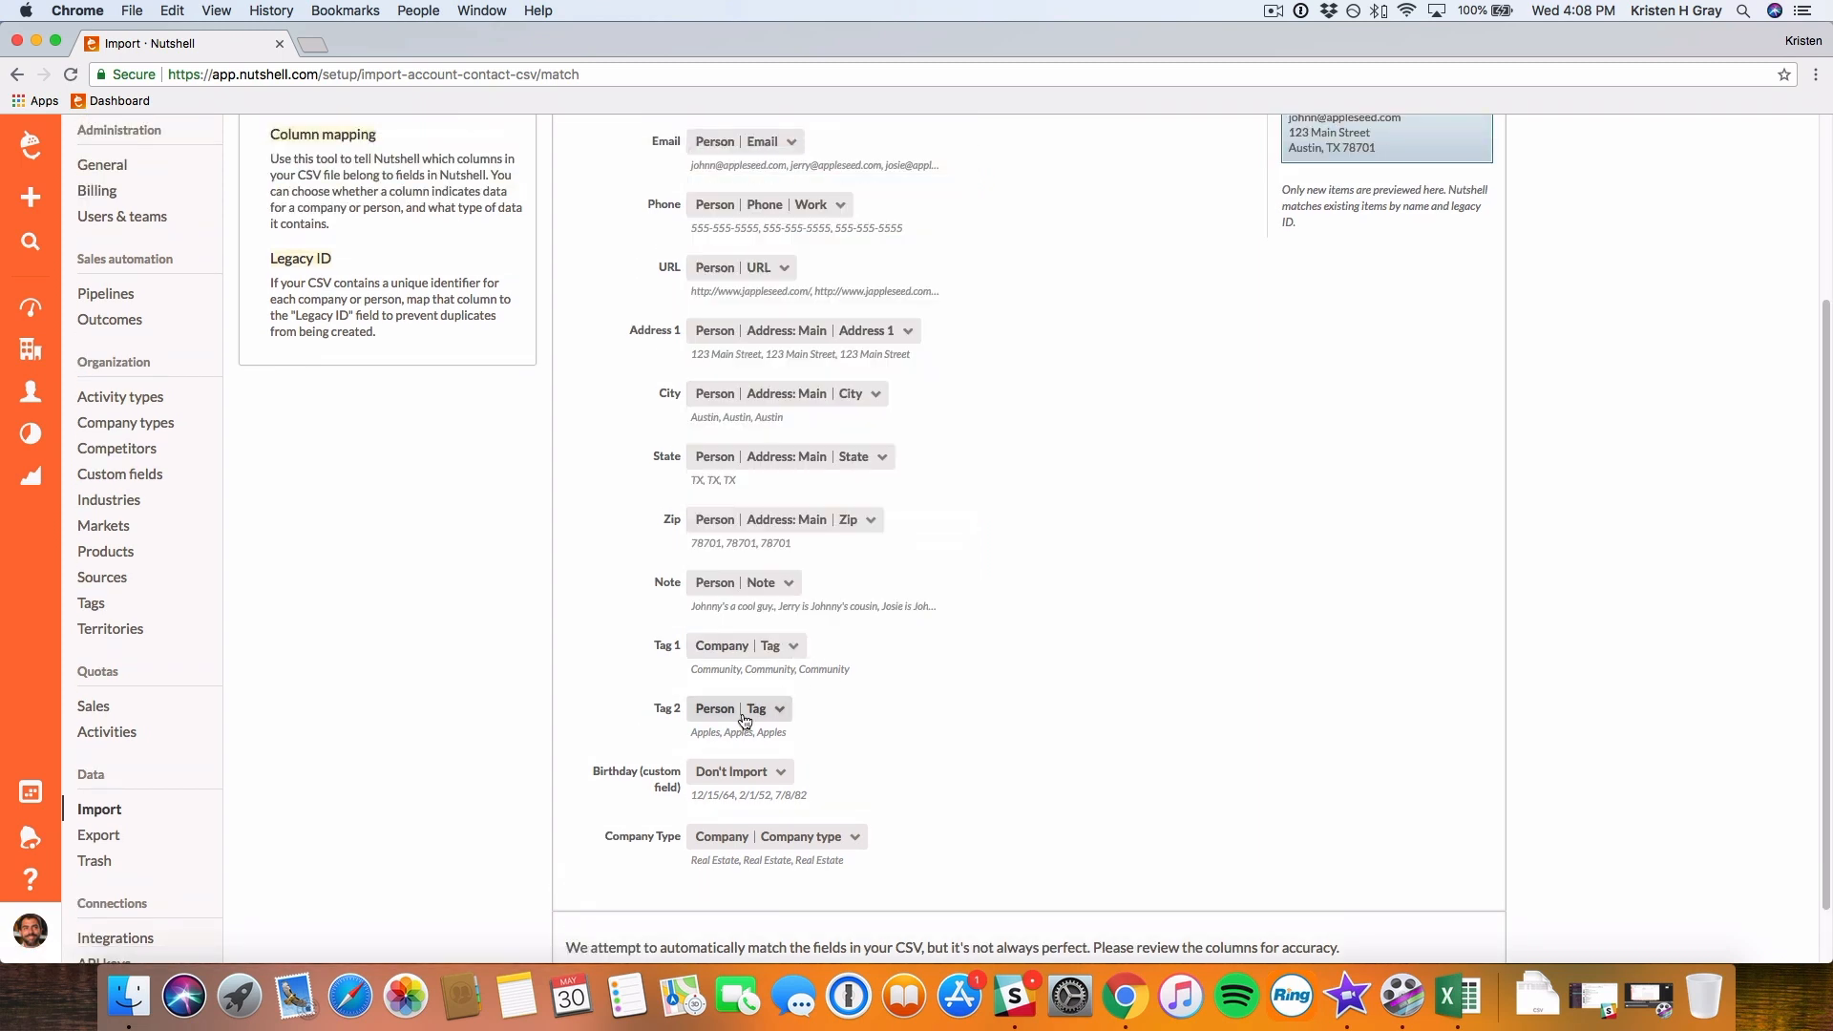
left_click(814, 204)
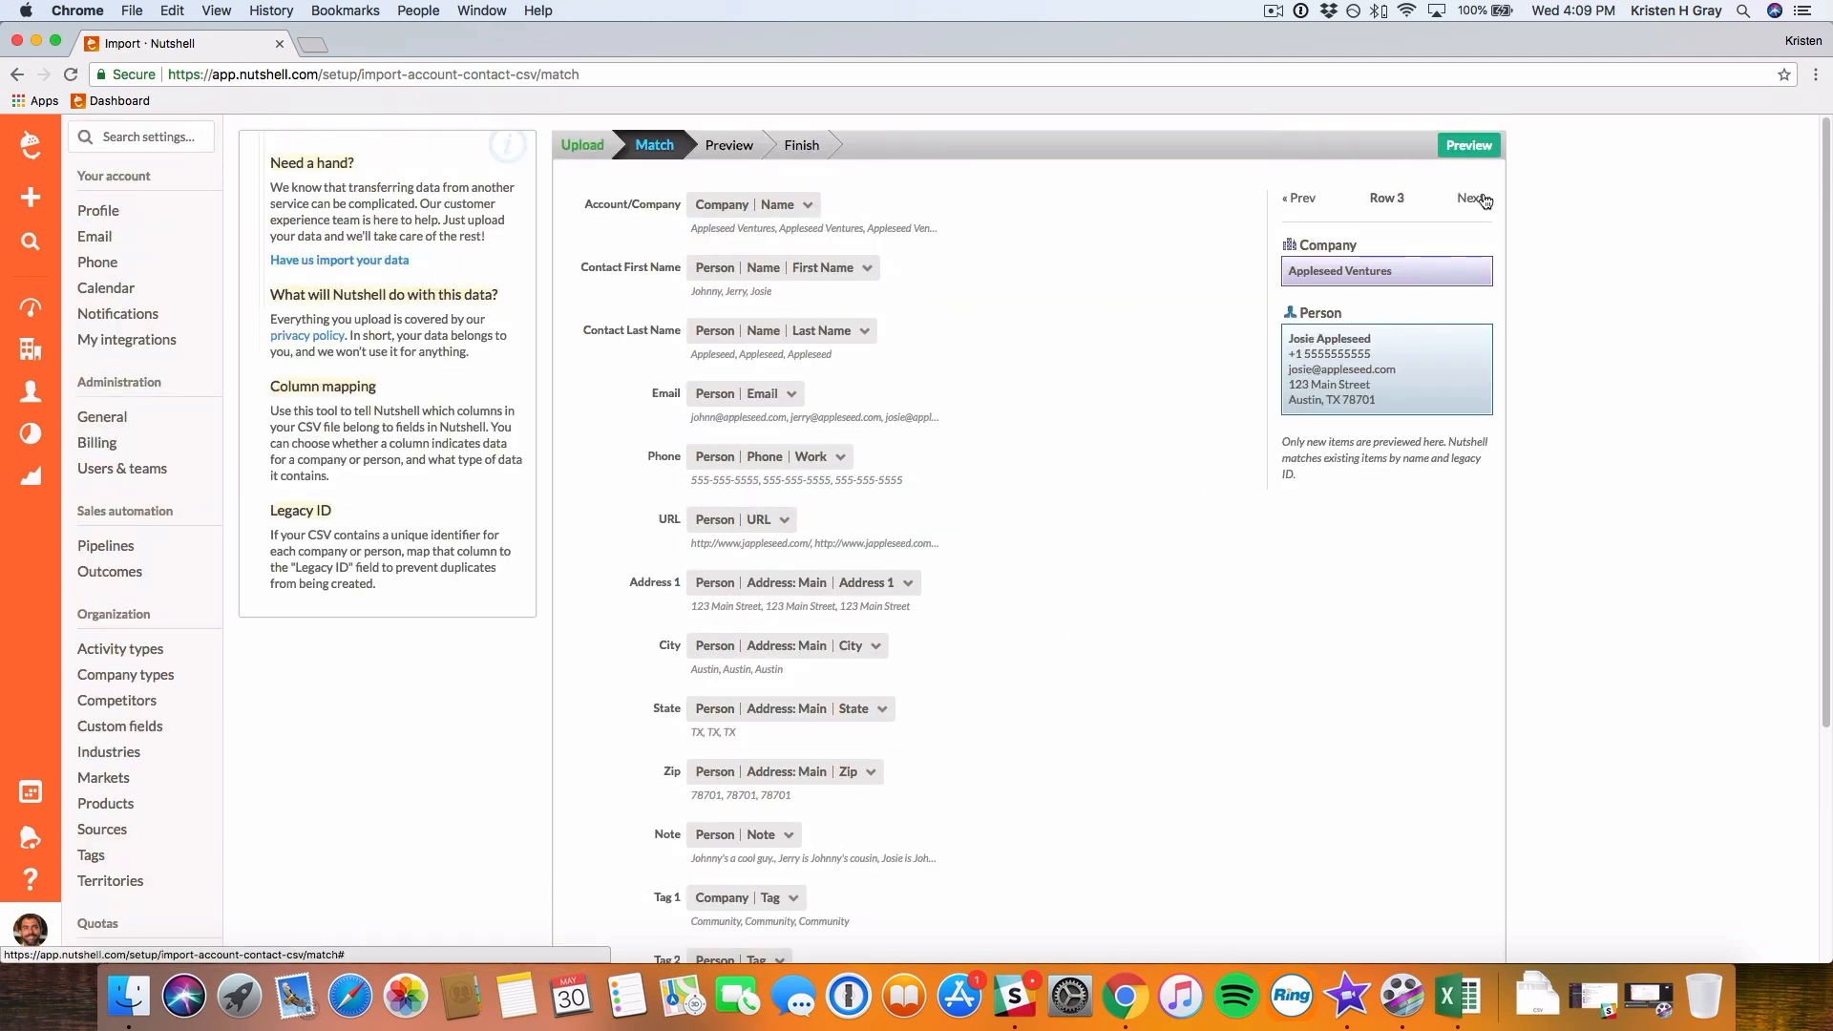
left_click(1468, 145)
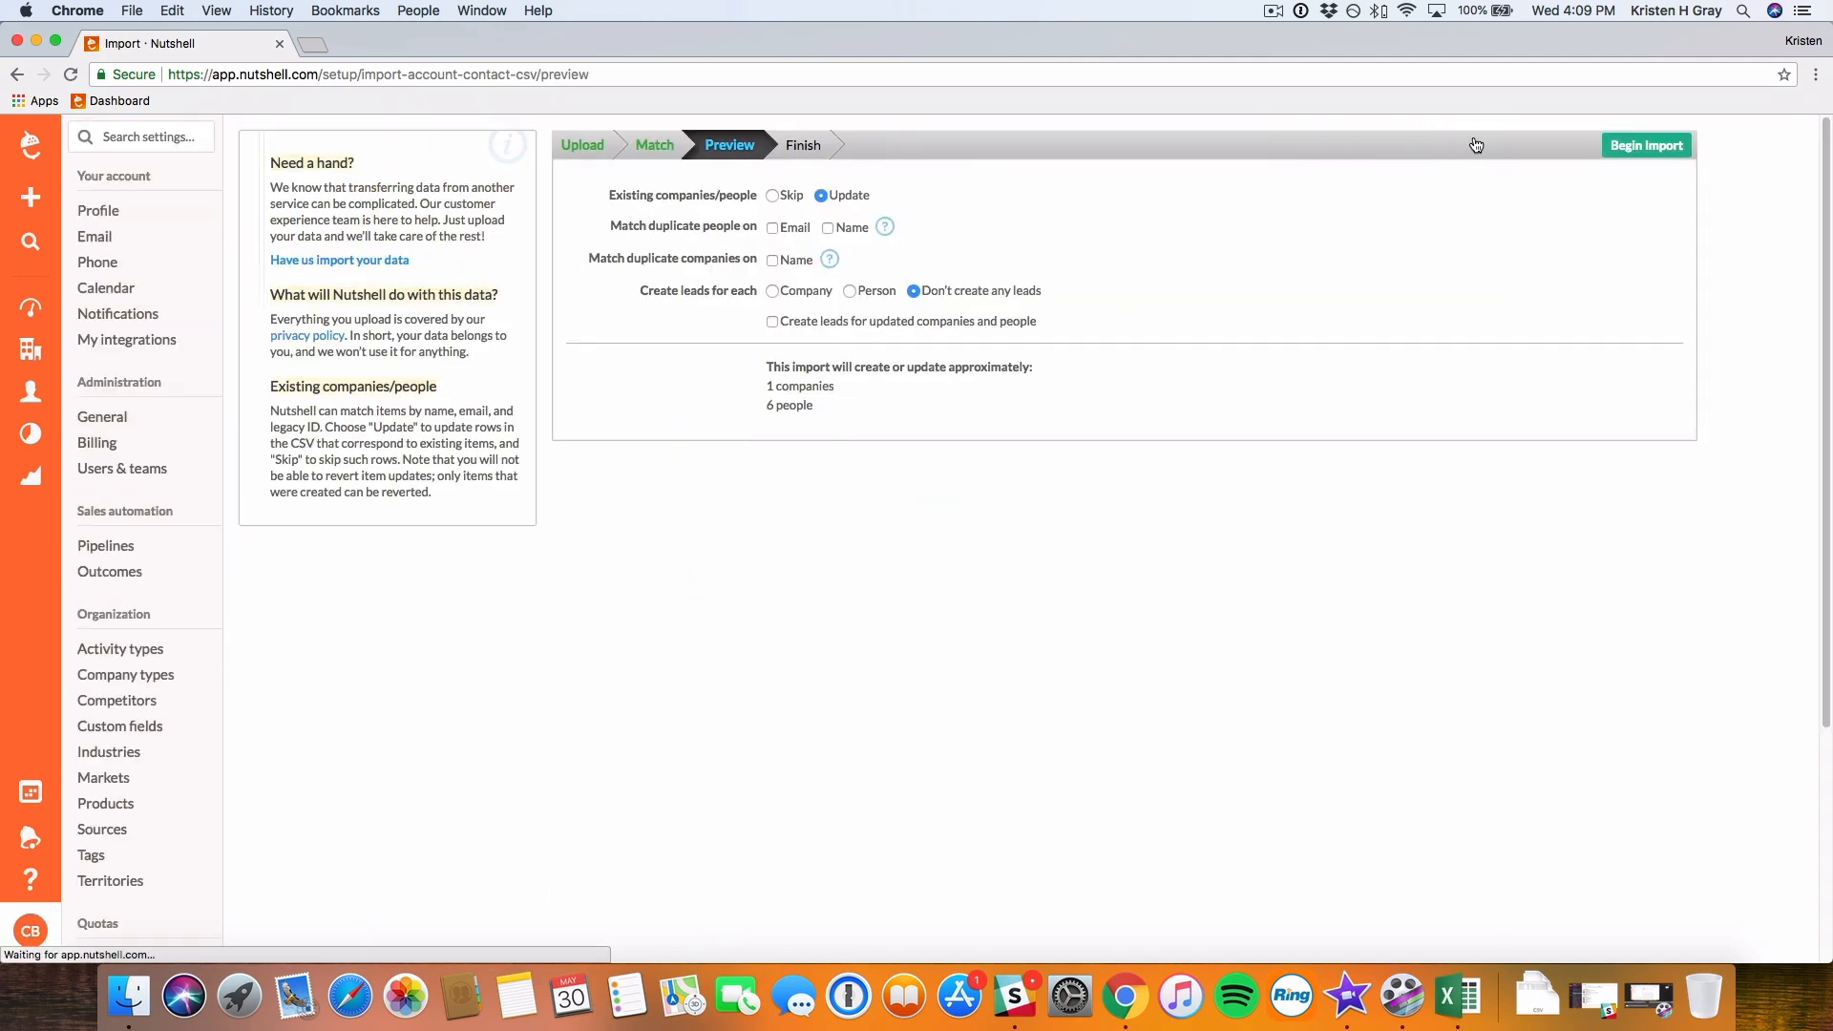
Match duplicate people and duplicate companies on Name in the import preview.
left_click(828, 227)
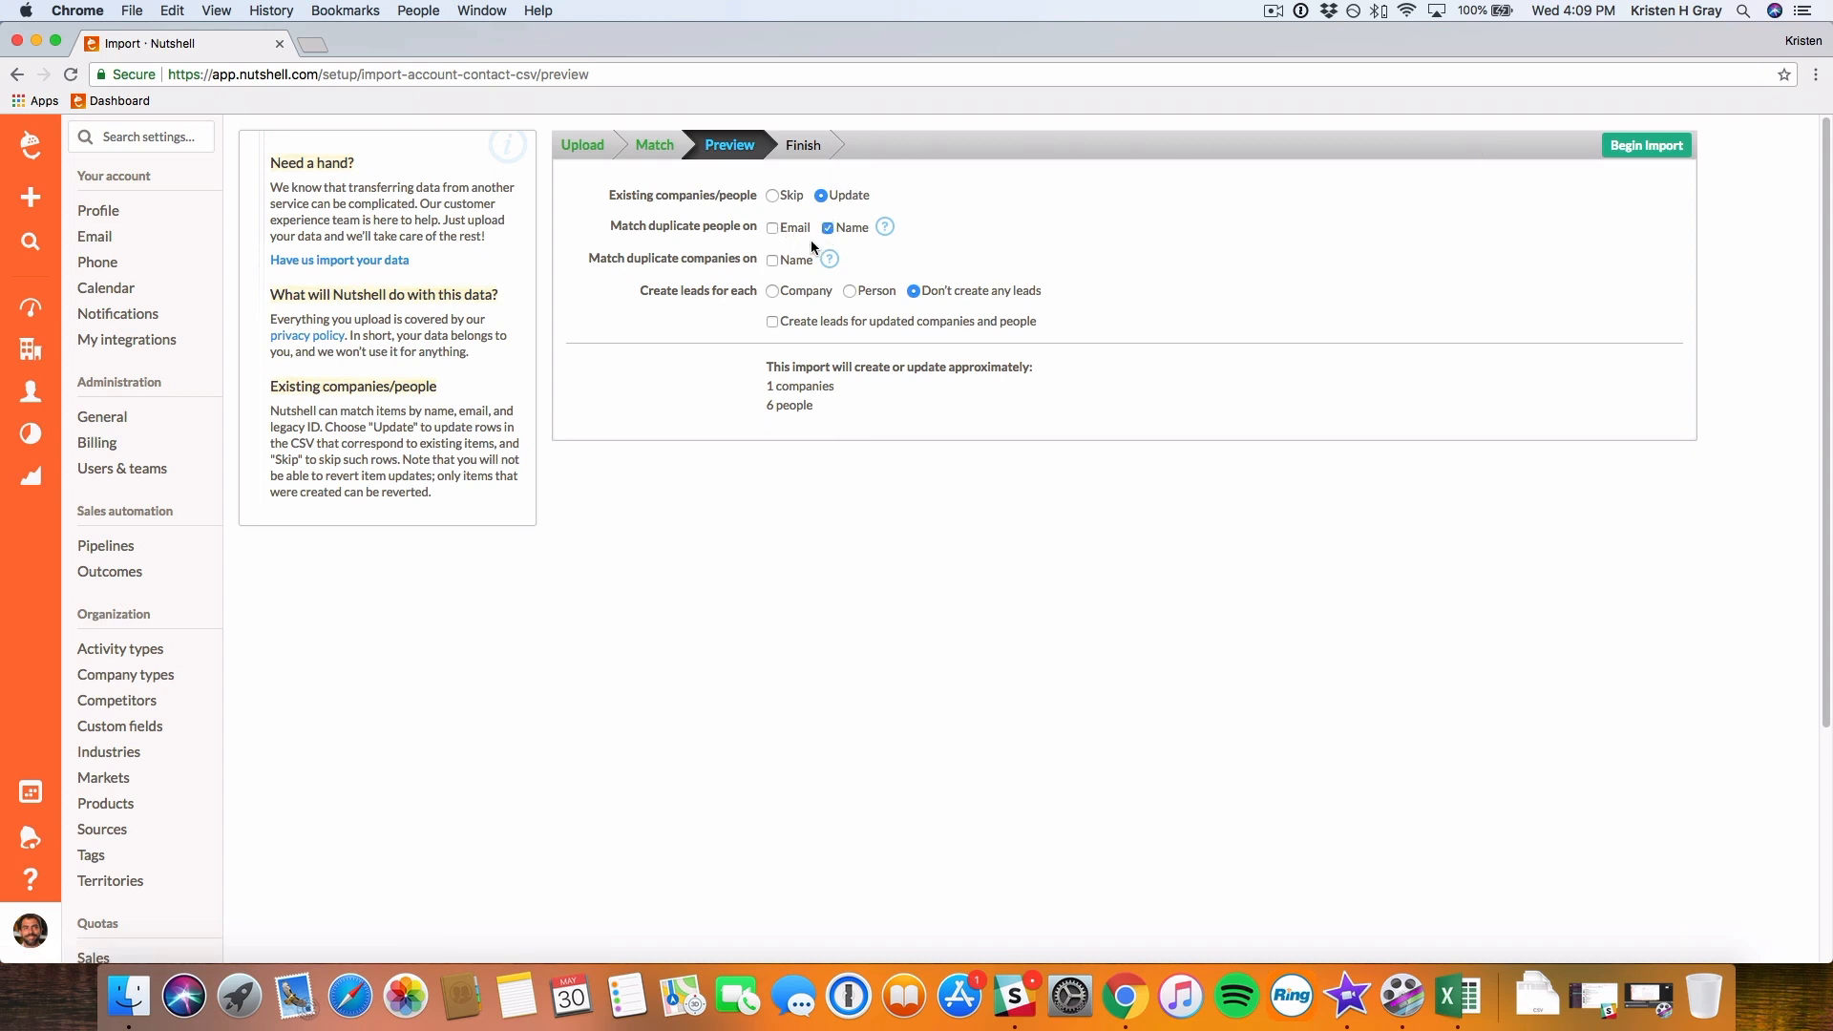
left_click(771, 260)
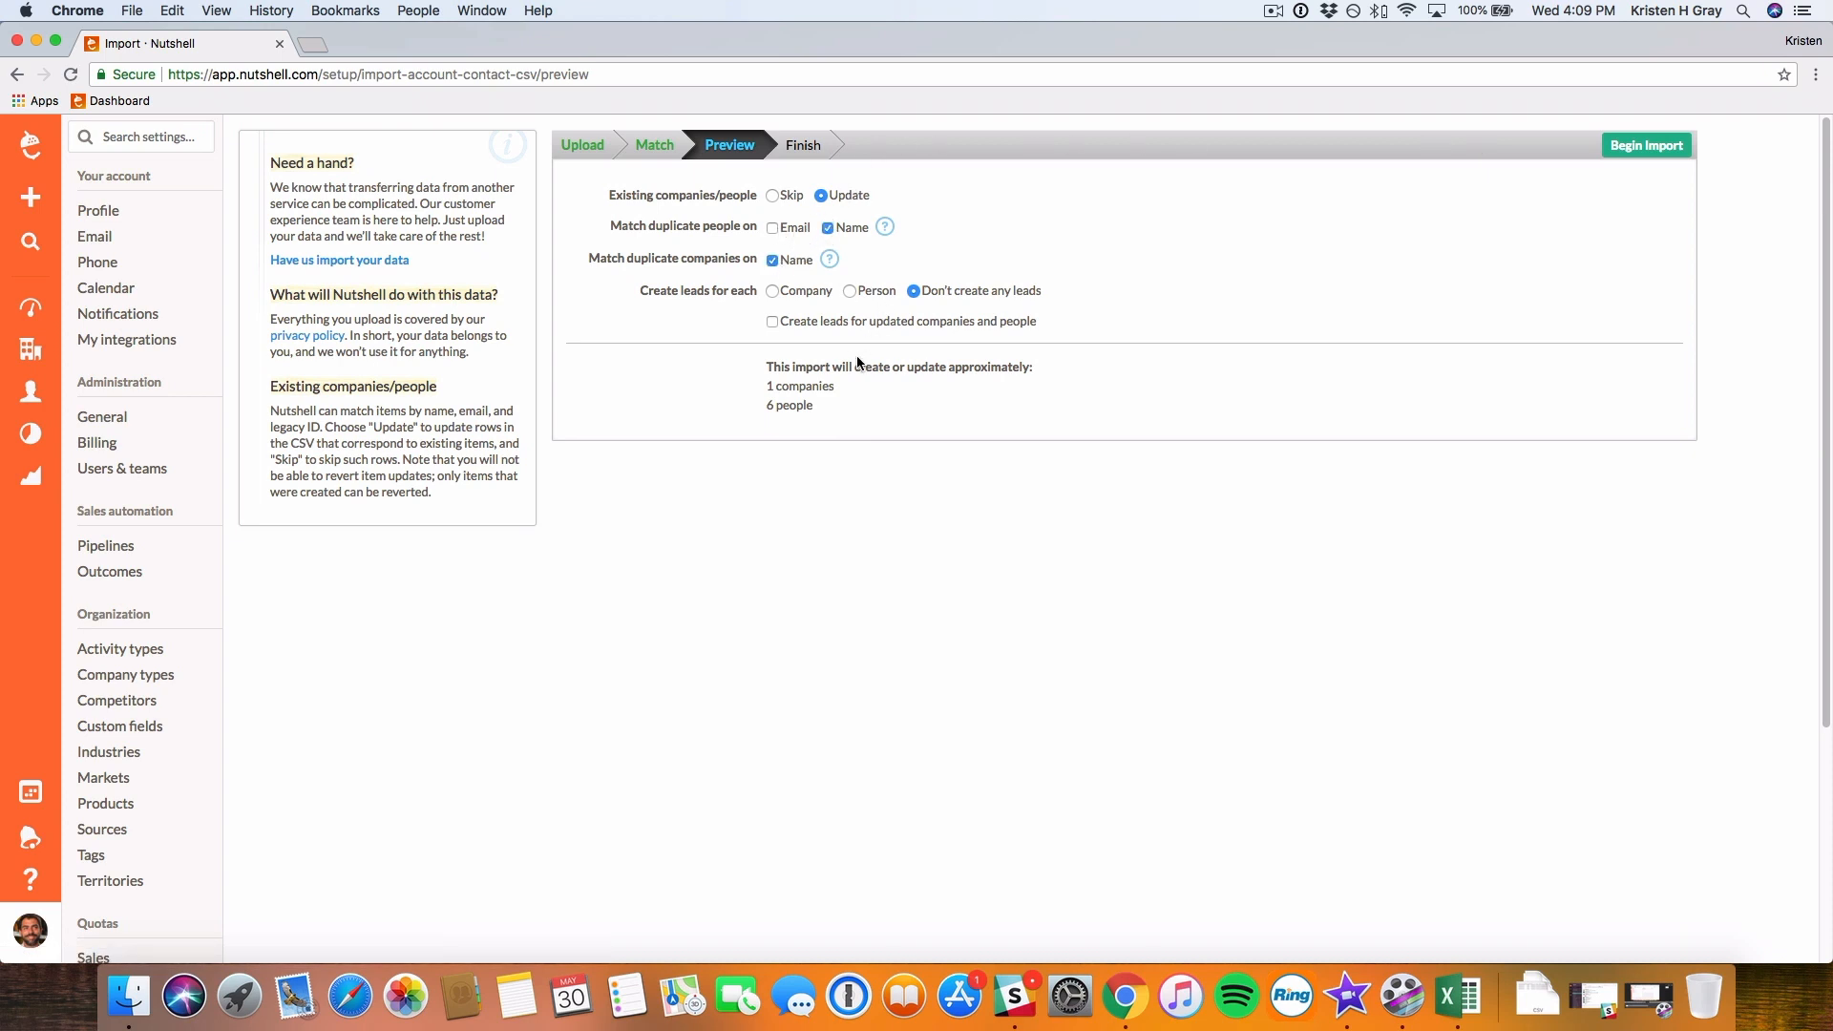